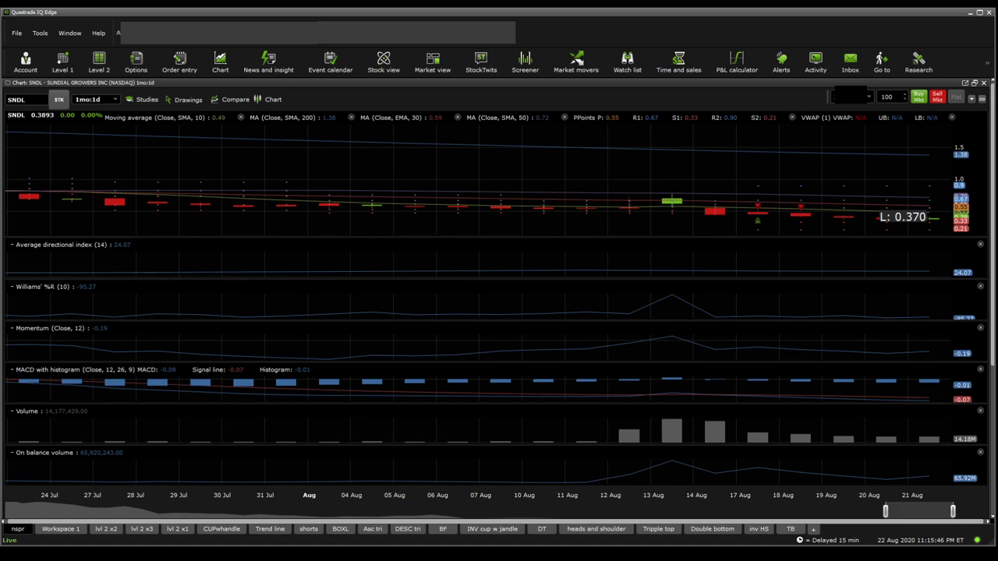
pyautogui.moveTo(866, 351)
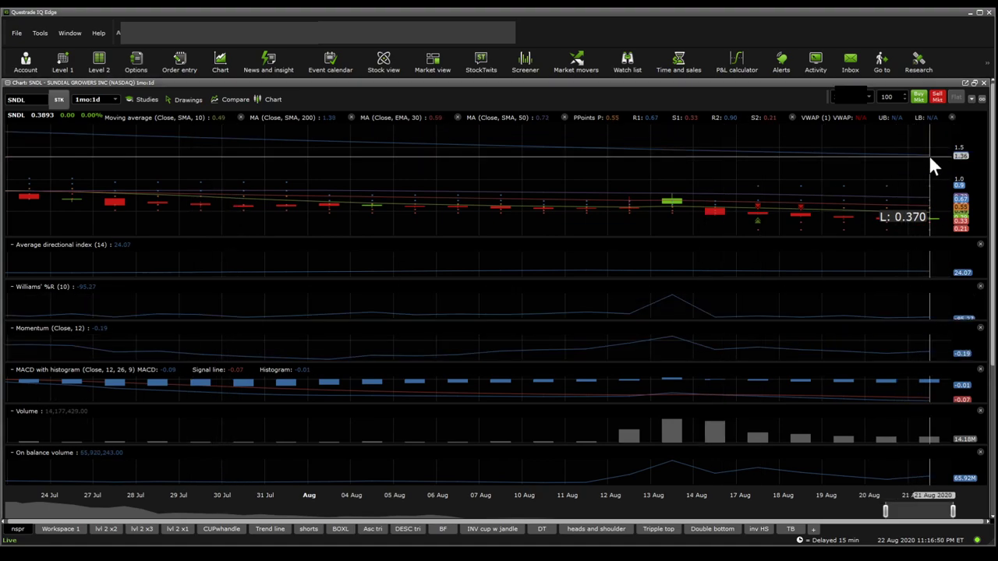
pyautogui.moveTo(903, 170)
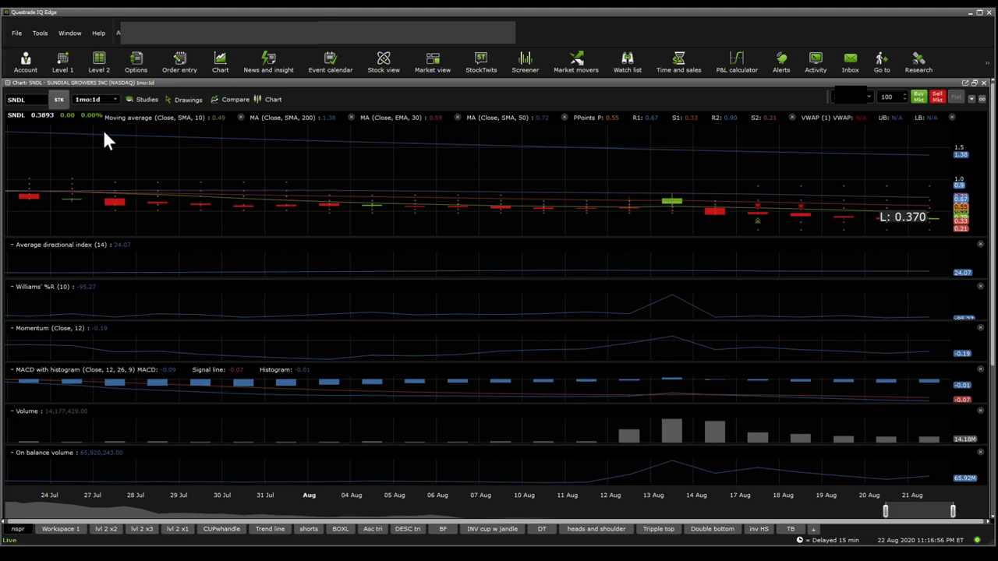
# Switch the SNDL chart to hourly candles spanning 20–21 August
pyautogui.click(93, 99)
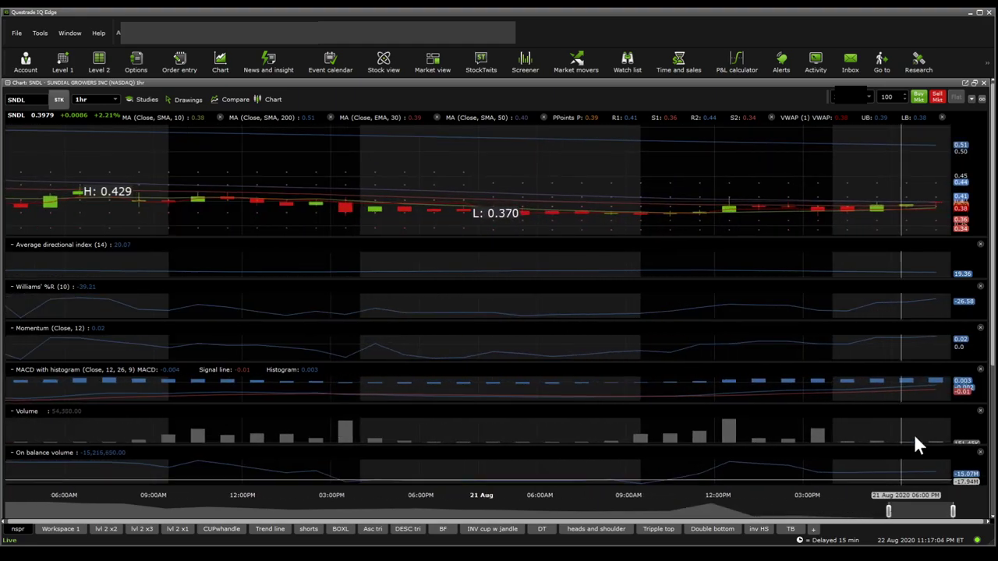
pyautogui.moveTo(691, 433)
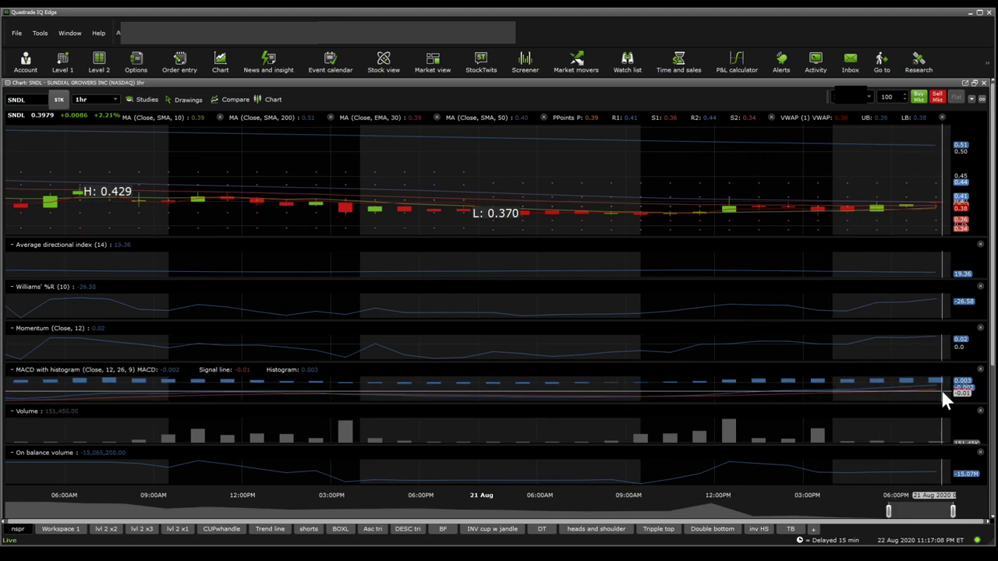
pyautogui.moveTo(902, 326)
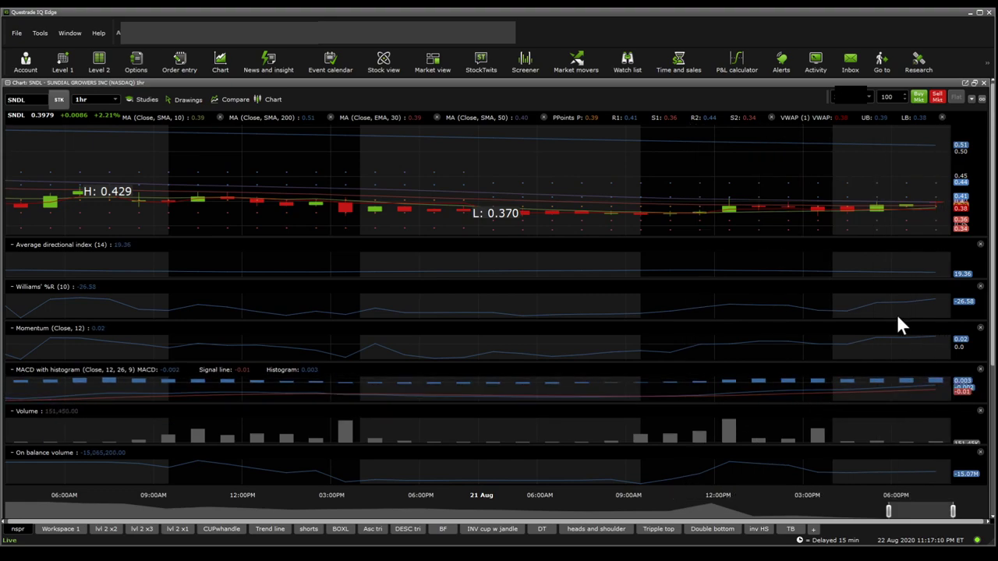
pyautogui.moveTo(819, 241)
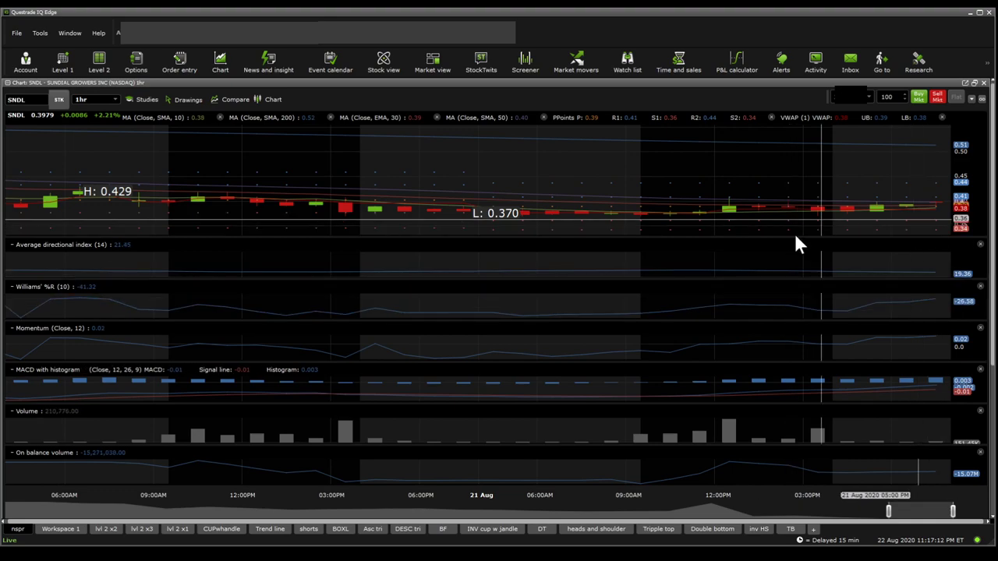
pyautogui.moveTo(944, 308)
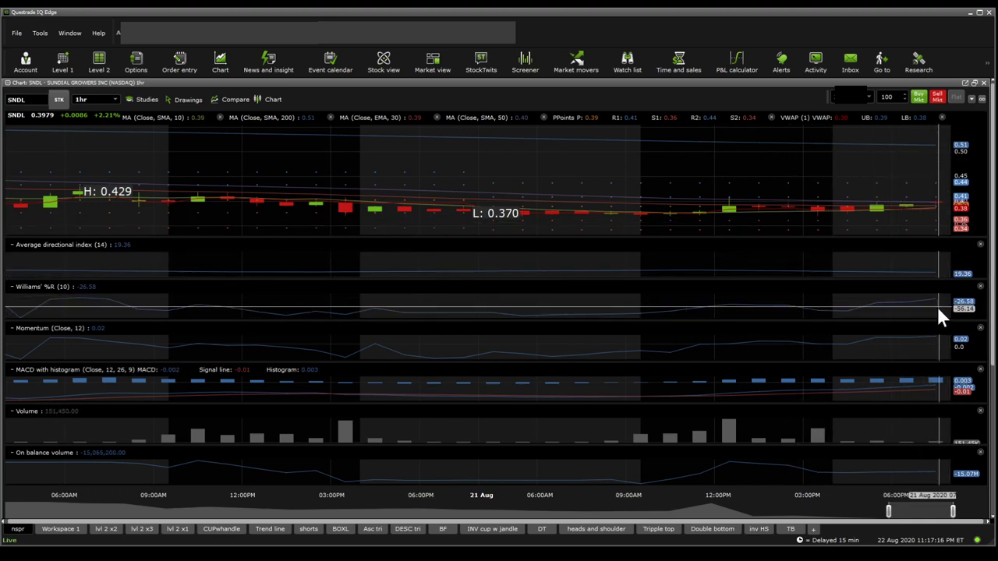
pyautogui.moveTo(940, 347)
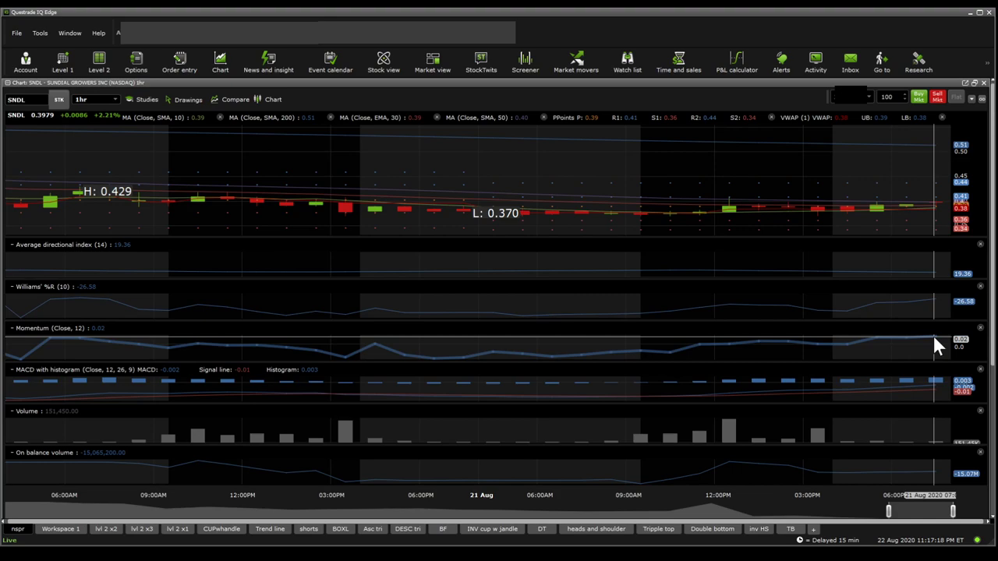
pyautogui.moveTo(940, 228)
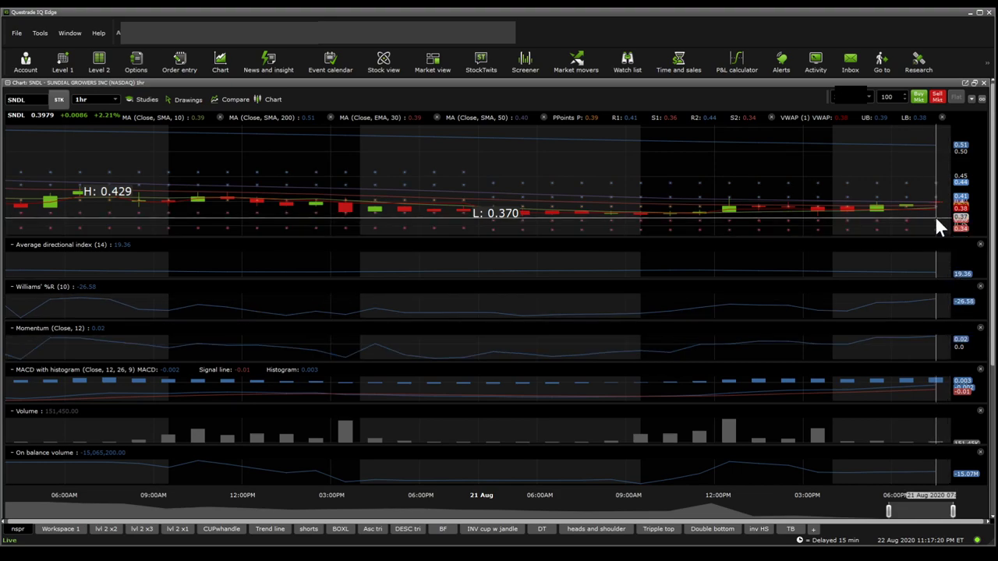
pyautogui.moveTo(934, 216)
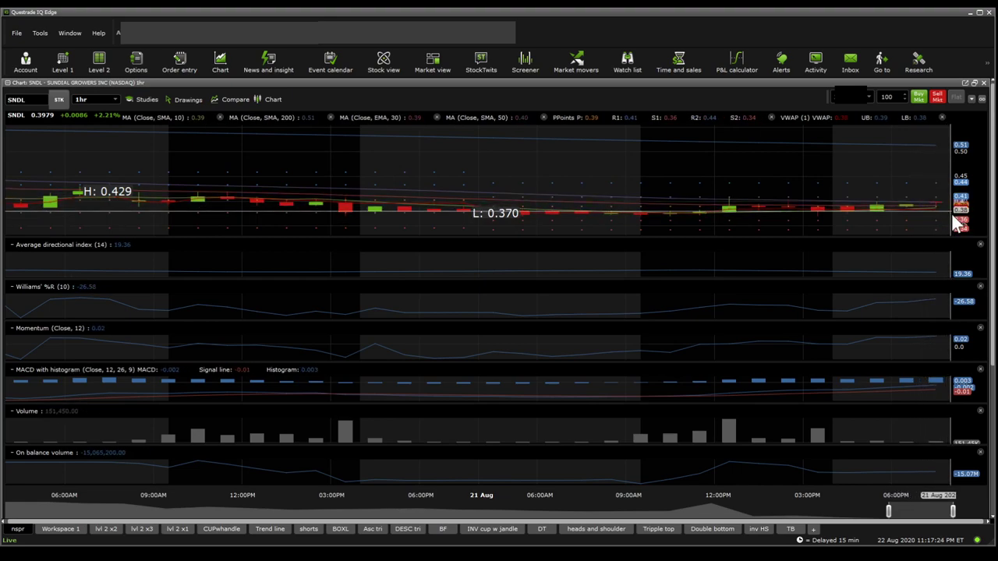
pyautogui.moveTo(950, 214)
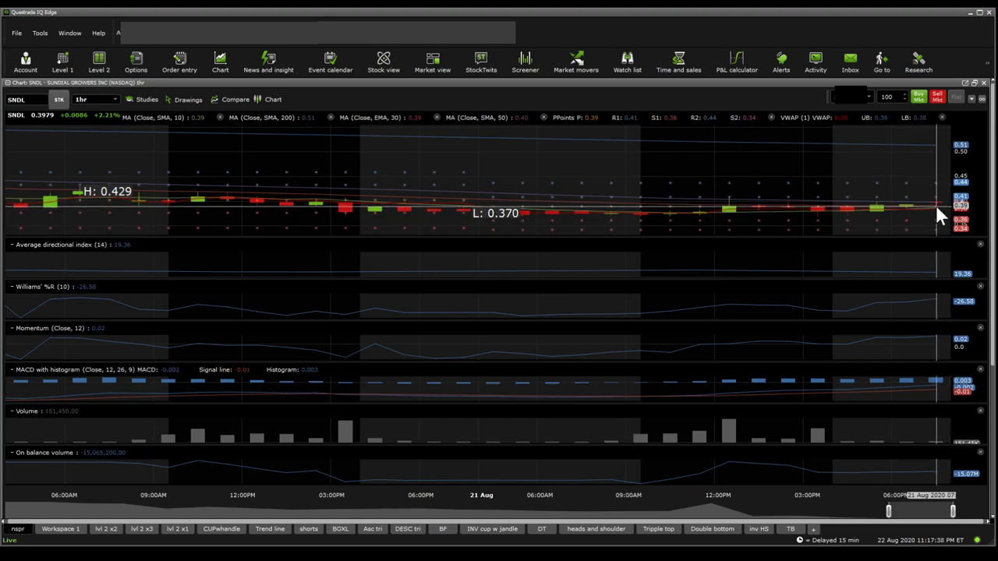
pyautogui.moveTo(959, 316)
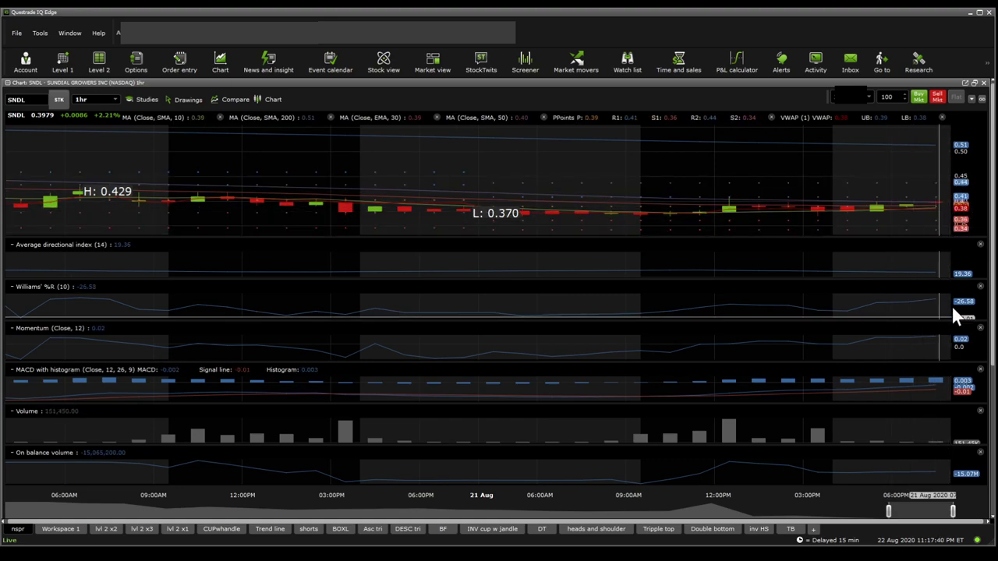
pyautogui.moveTo(905, 456)
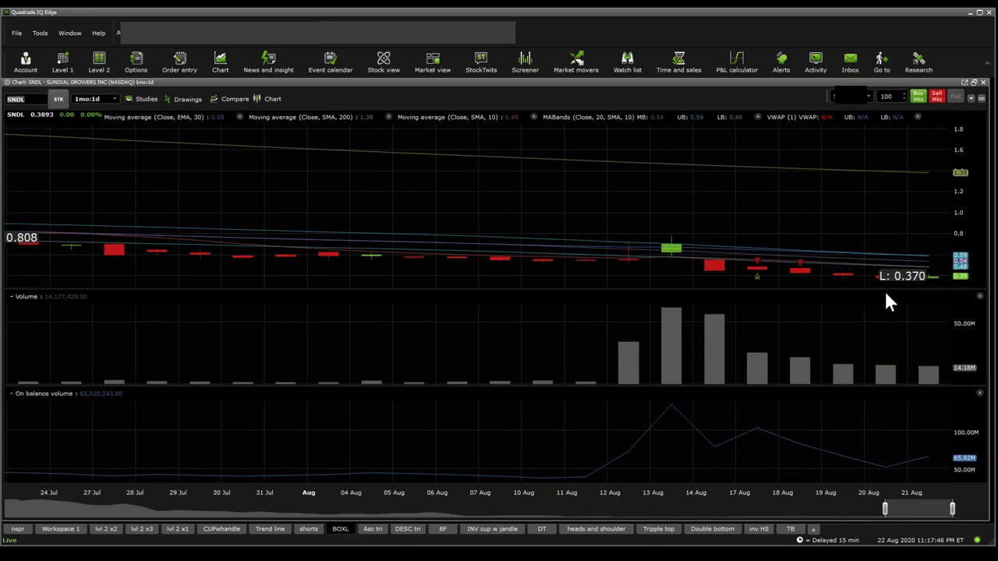
pyautogui.moveTo(737, 253)
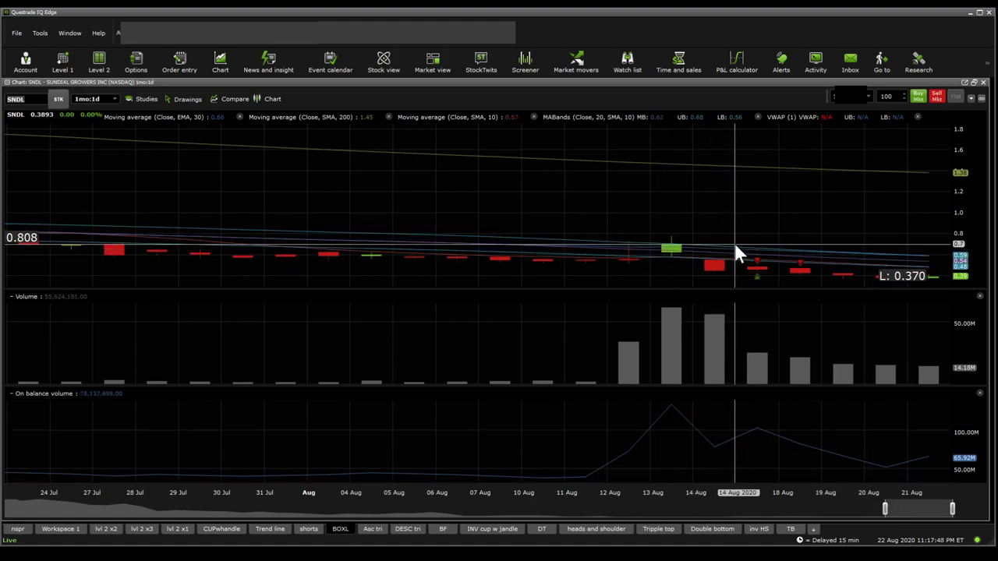
pyautogui.moveTo(932, 279)
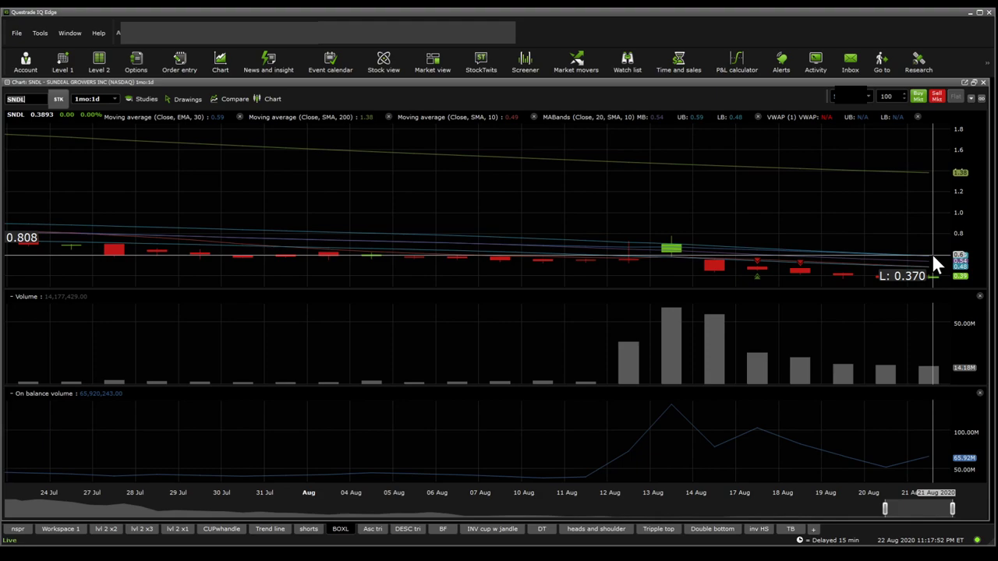
pyautogui.moveTo(934, 267)
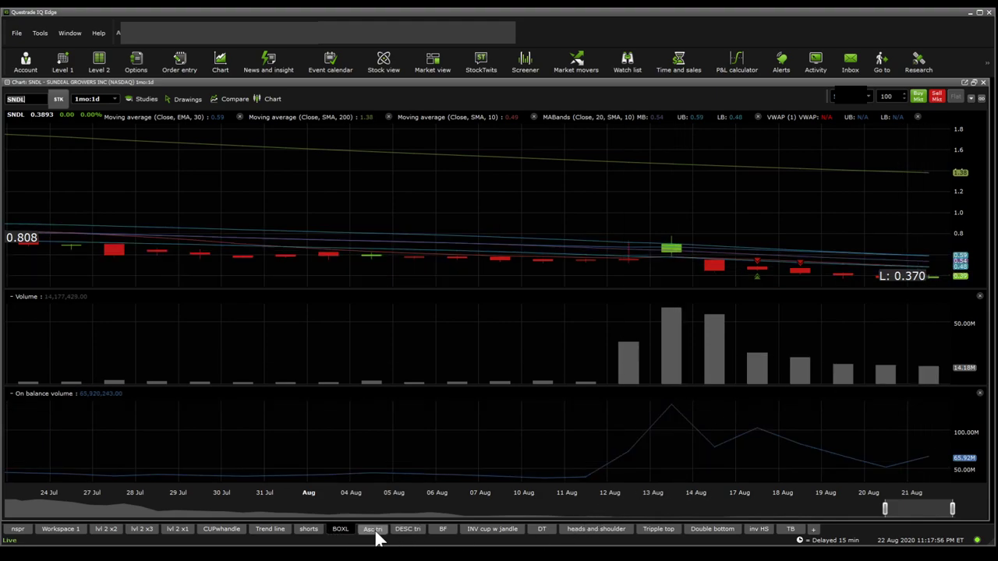
pyautogui.moveTo(901, 476)
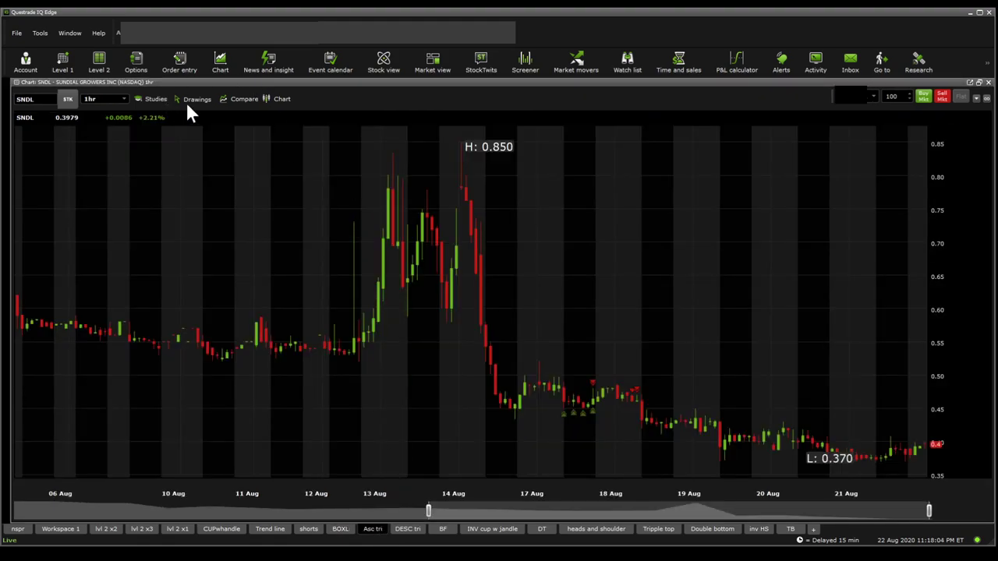
pyautogui.moveTo(487, 152)
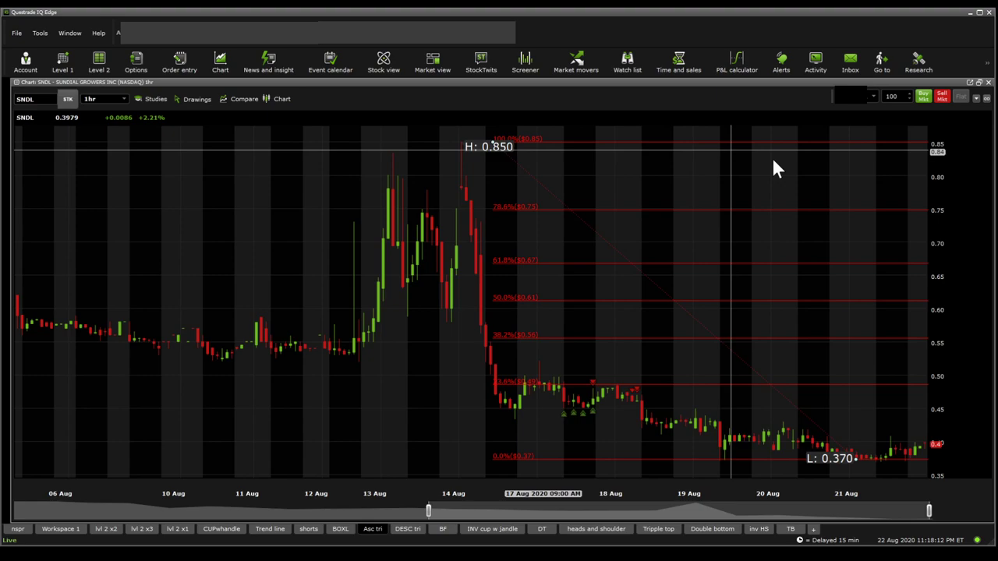
pyautogui.moveTo(524, 155)
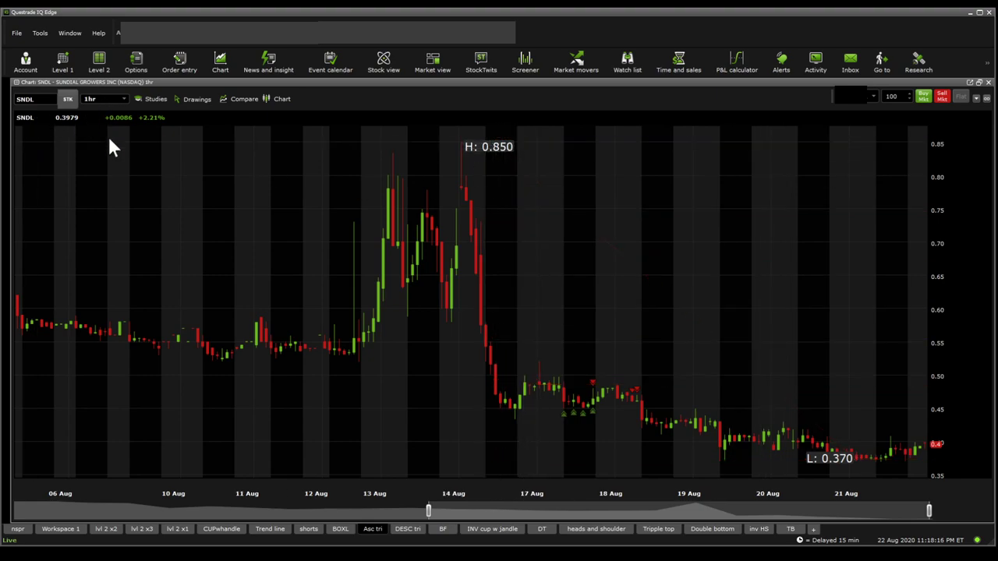
# Switch the SNDL chart to a six-month daily interval covering March to August
pyautogui.click(104, 98)
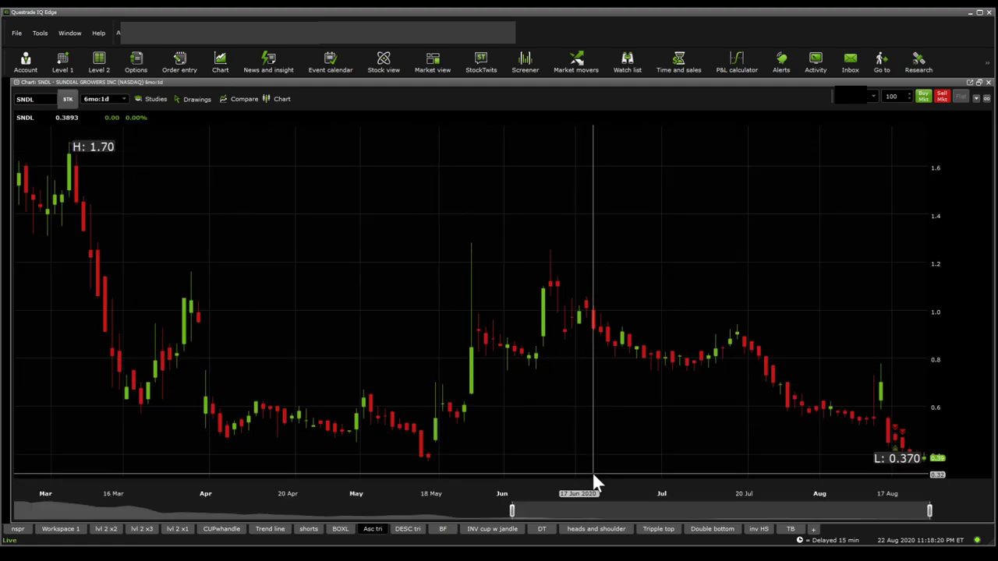
pyautogui.moveTo(604, 472)
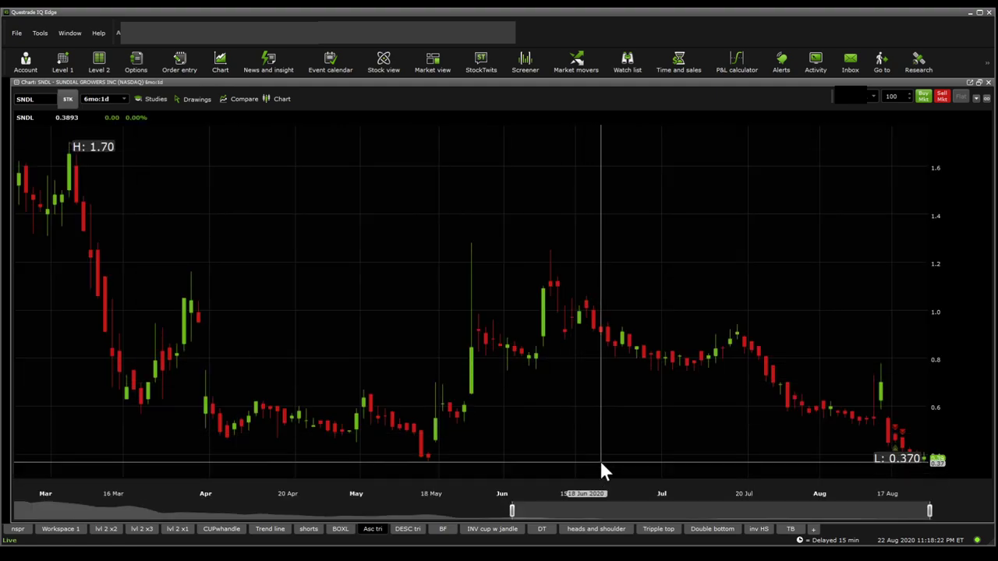
pyautogui.moveTo(427, 470)
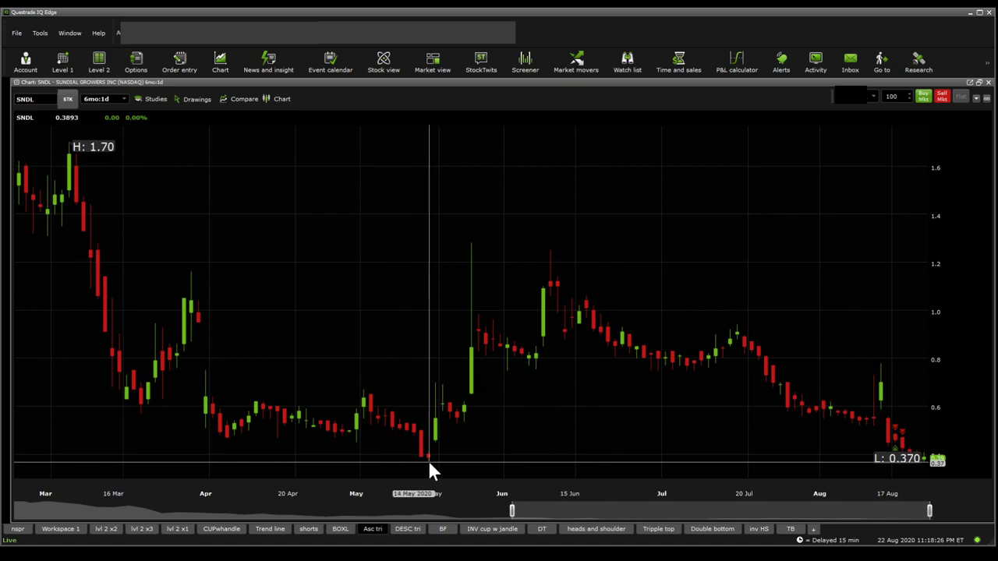
pyautogui.moveTo(427, 441)
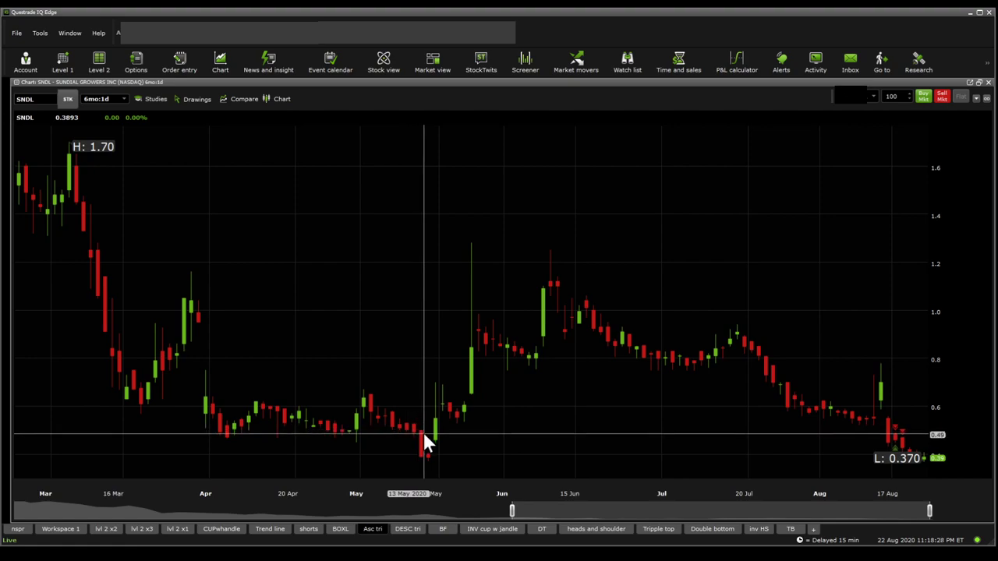
pyautogui.moveTo(428, 451)
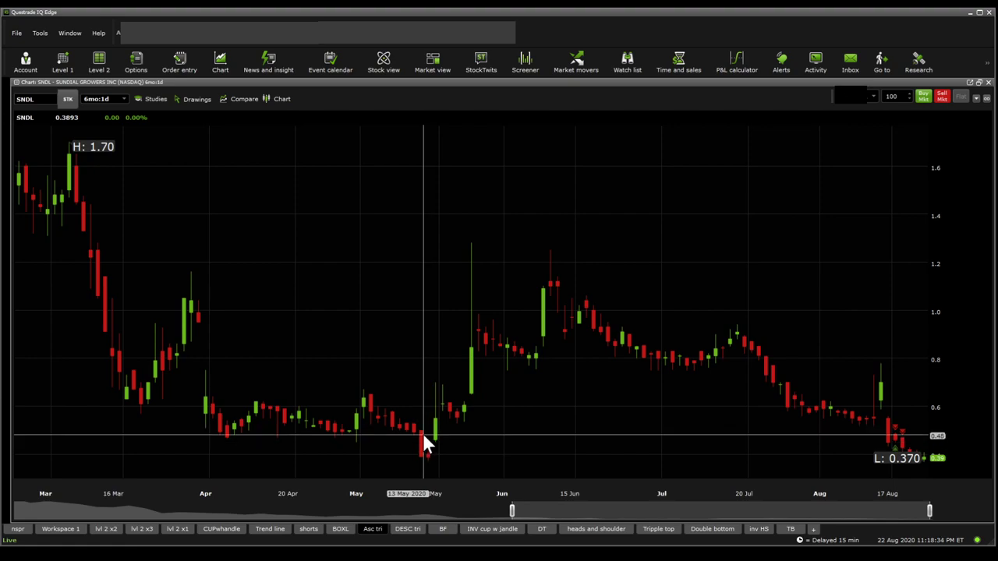
pyautogui.moveTo(429, 464)
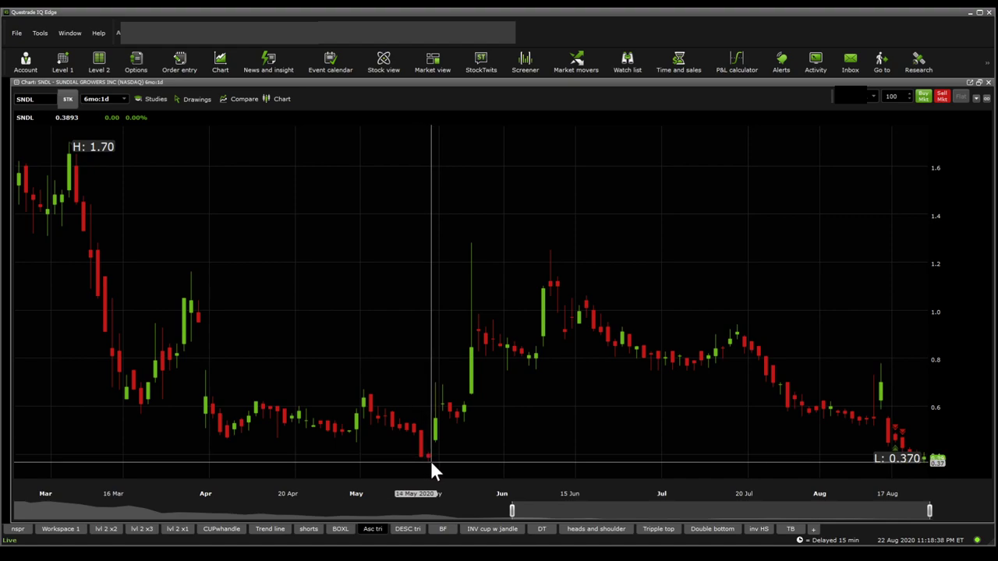
pyautogui.moveTo(428, 460)
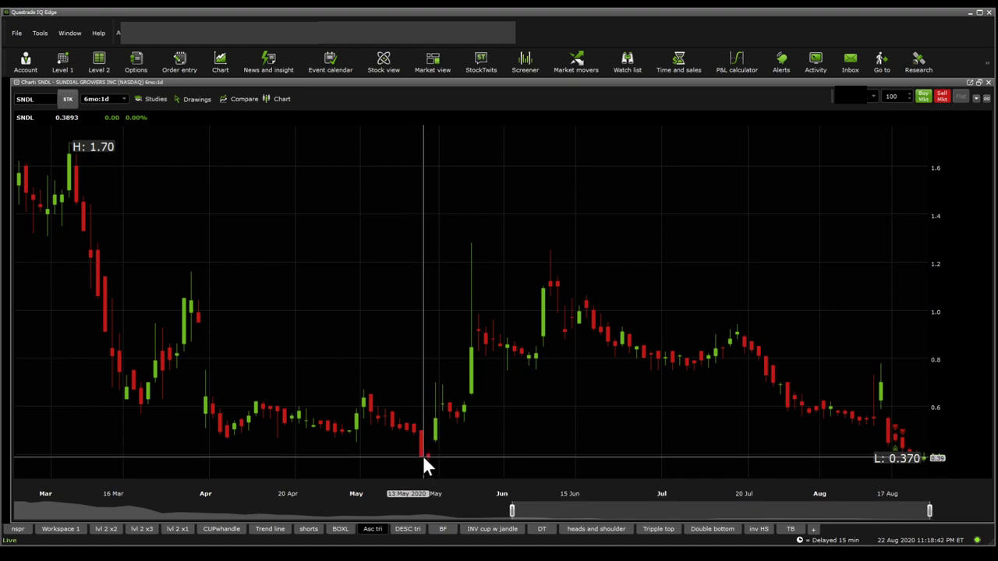
pyautogui.moveTo(427, 460)
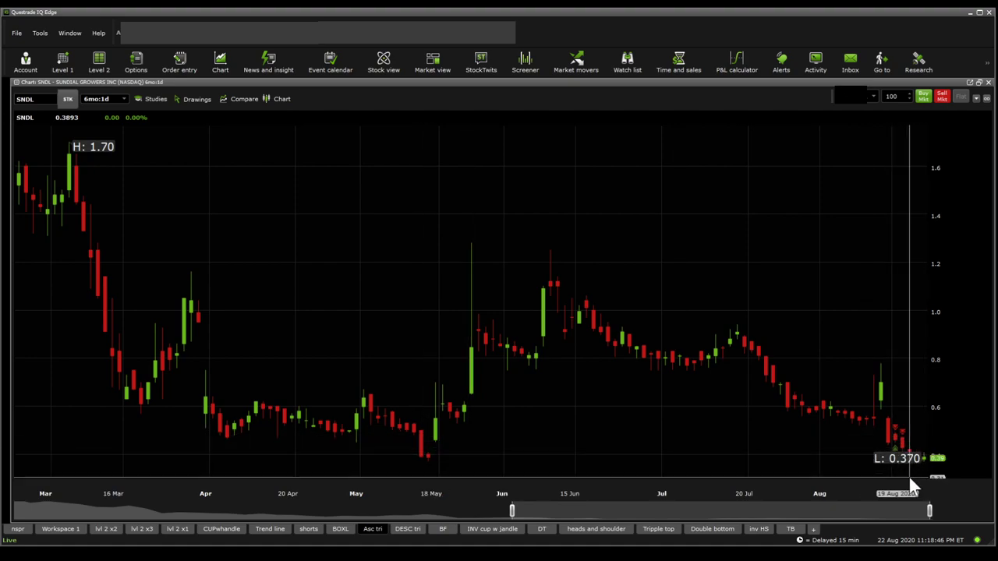
pyautogui.moveTo(904, 487)
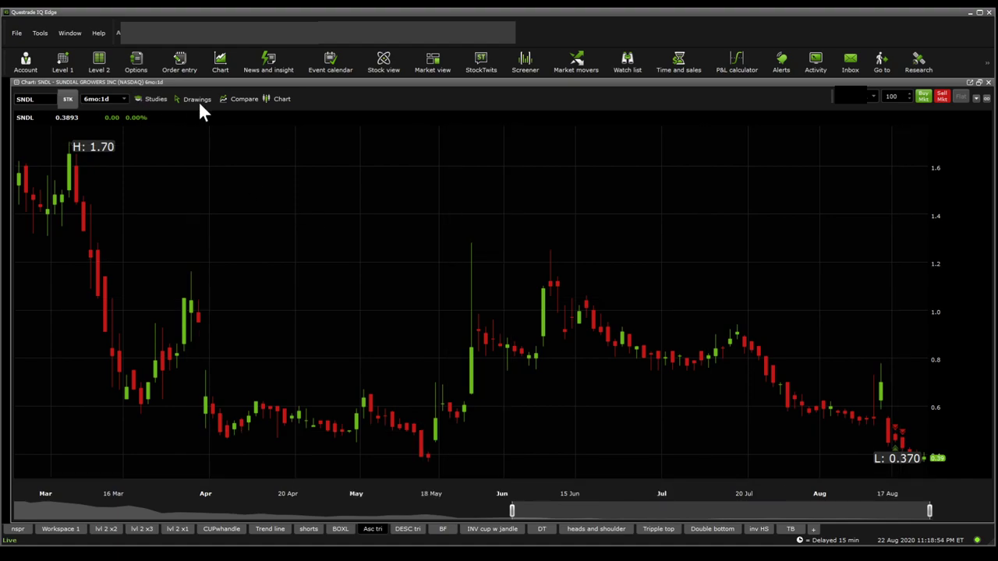
pyautogui.moveTo(119, 137)
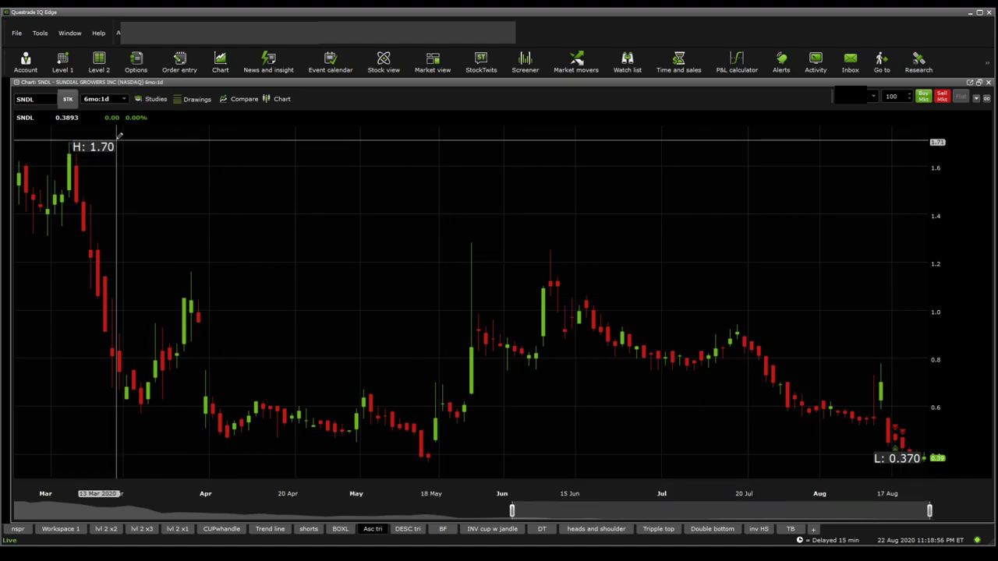
pyautogui.moveTo(117, 137); pyautogui.dragTo(456, 464)
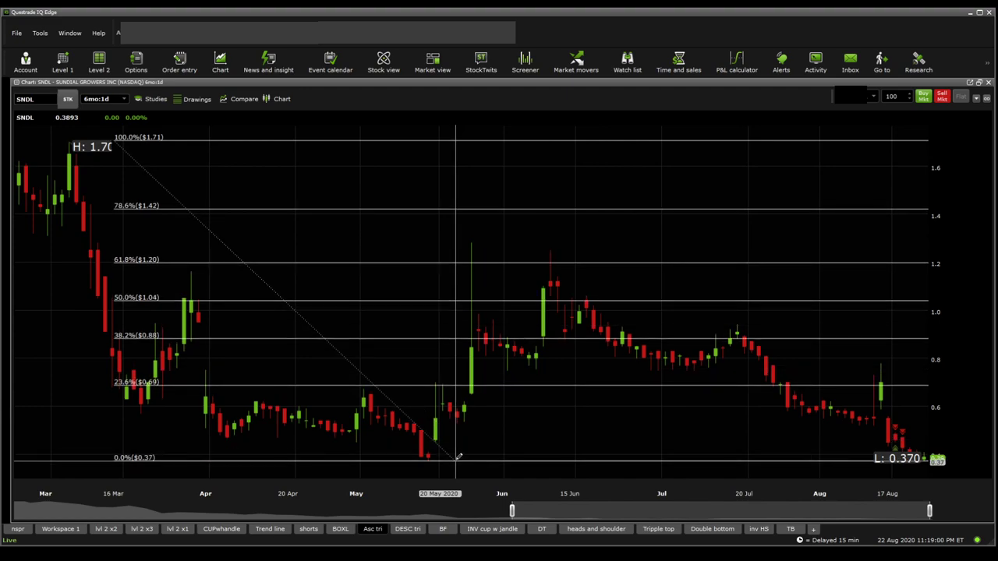
pyautogui.moveTo(273, 382)
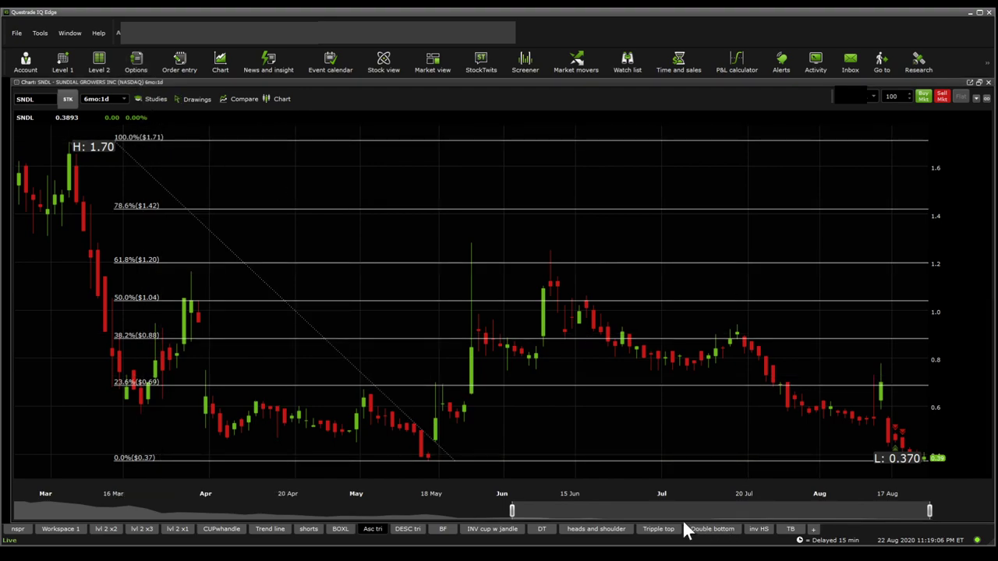
pyautogui.moveTo(148, 147)
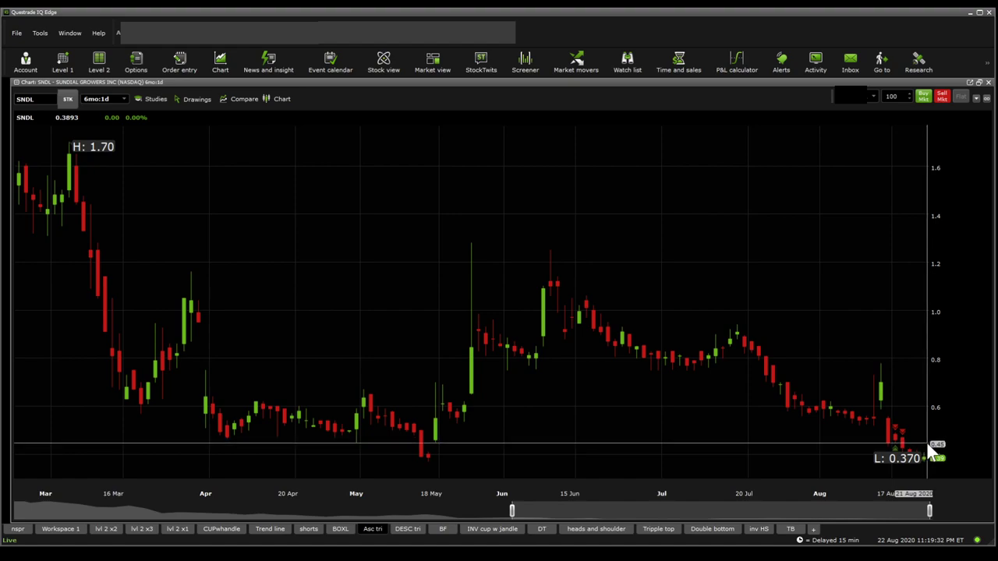
pyautogui.moveTo(901, 439)
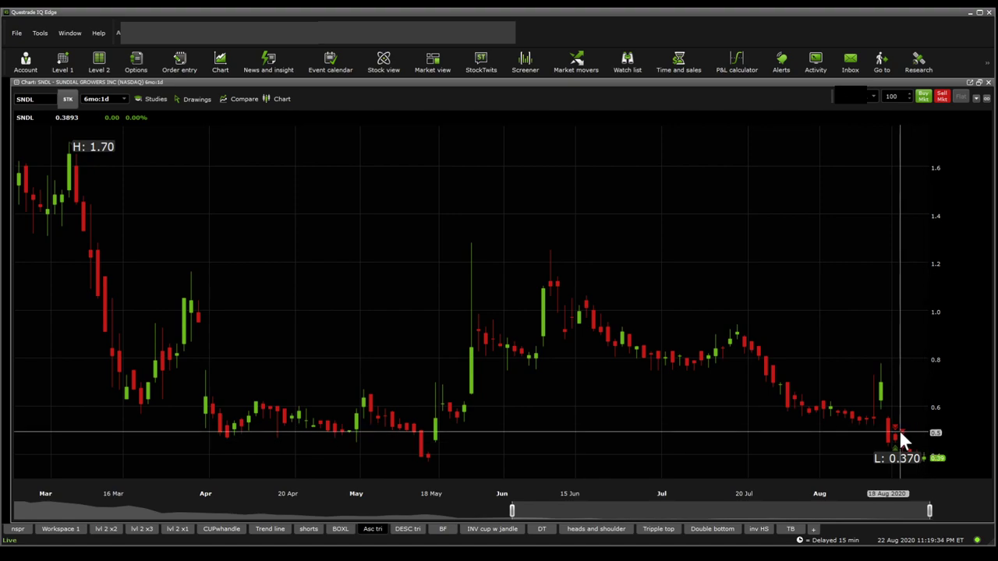
pyautogui.moveTo(912, 441)
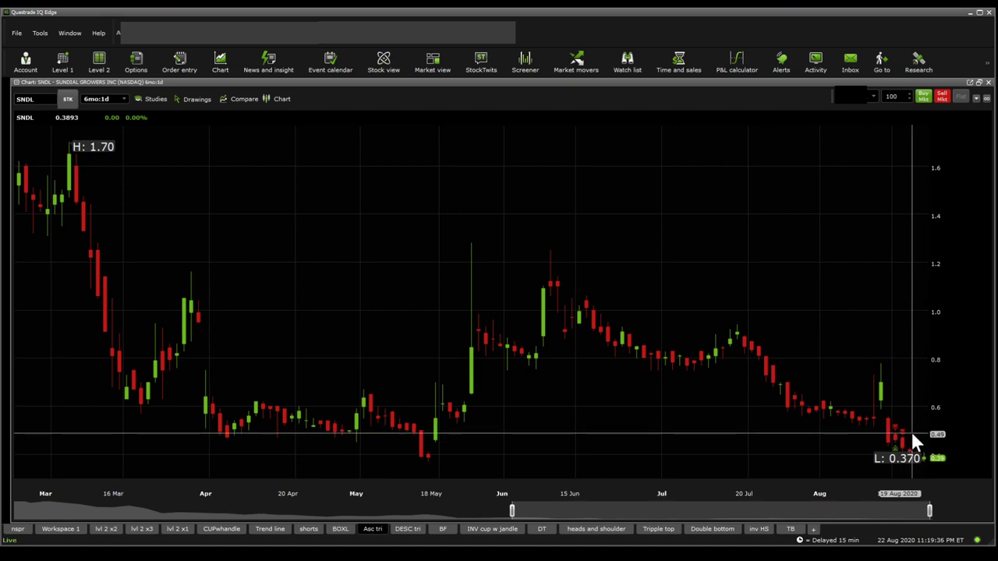
pyautogui.moveTo(917, 433)
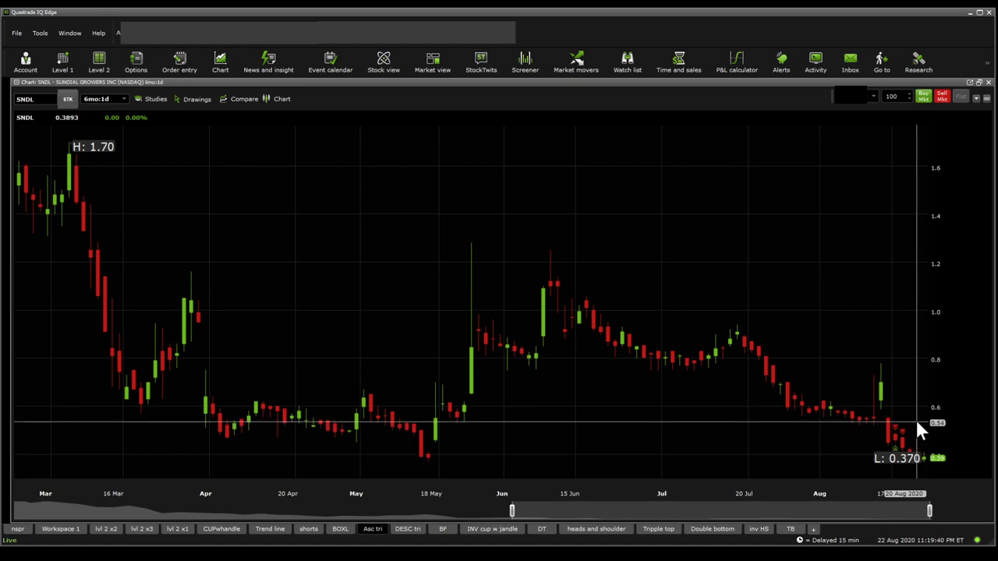
pyautogui.moveTo(920, 421)
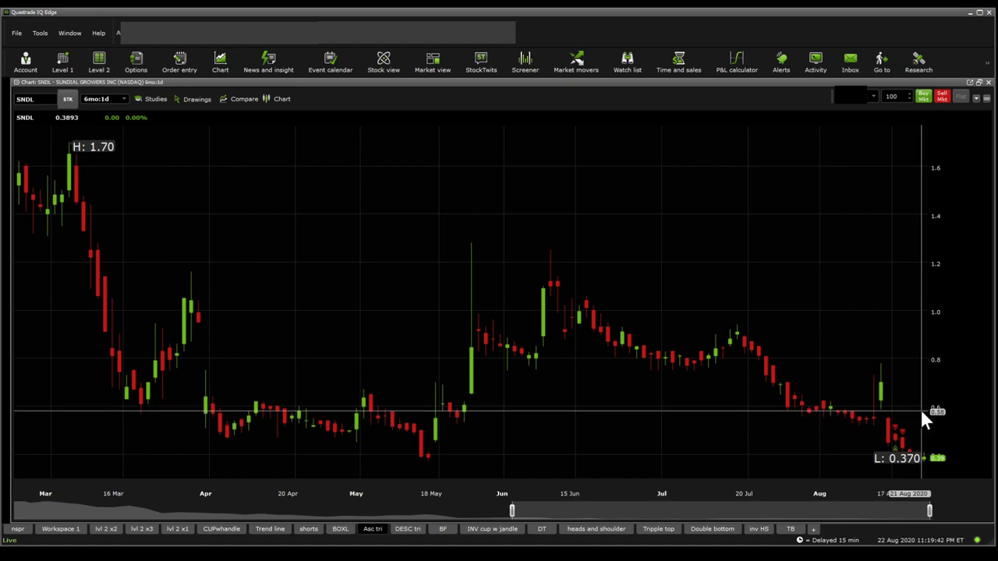
pyautogui.moveTo(928, 410)
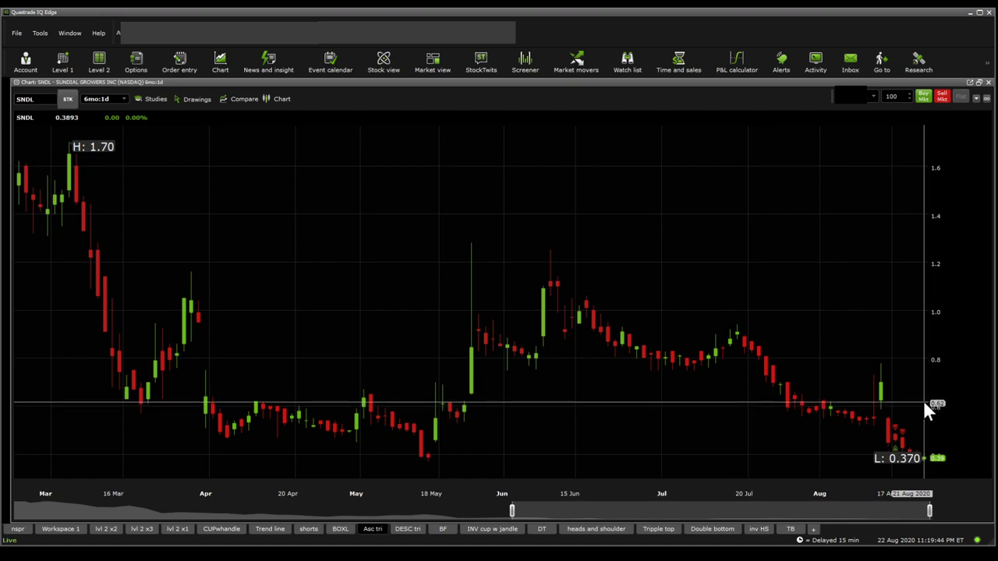
pyautogui.moveTo(928, 407)
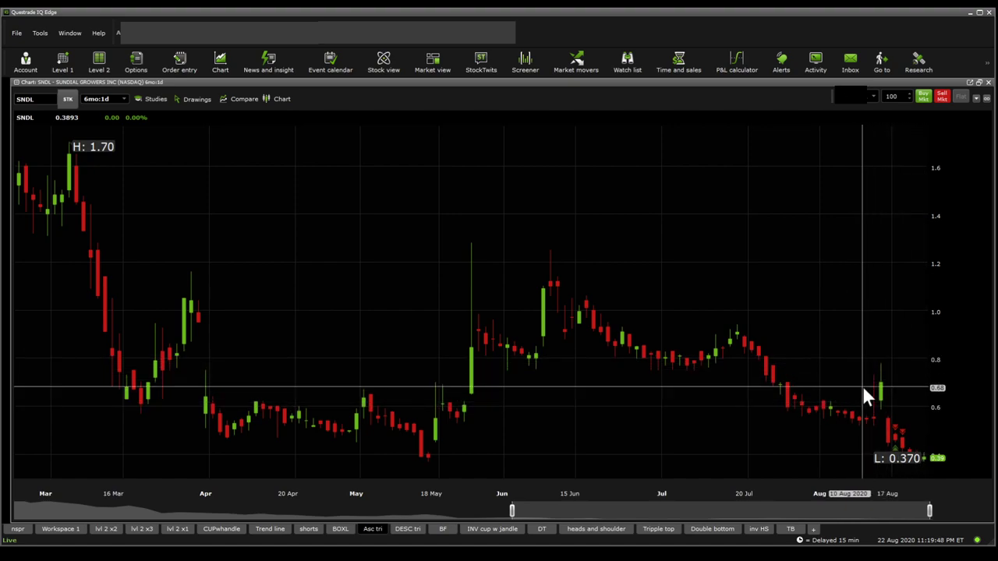
pyautogui.moveTo(872, 433)
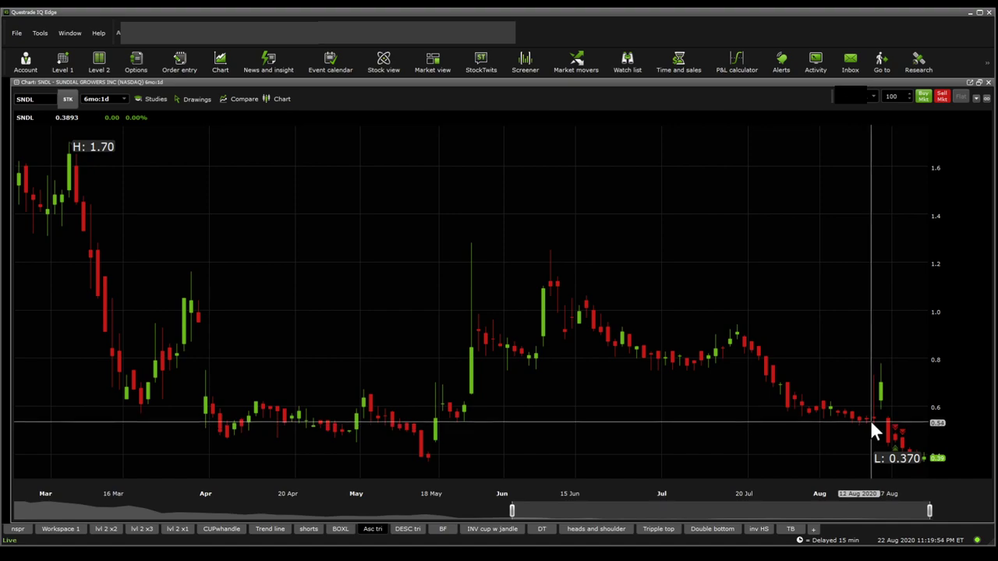
pyautogui.moveTo(882, 414)
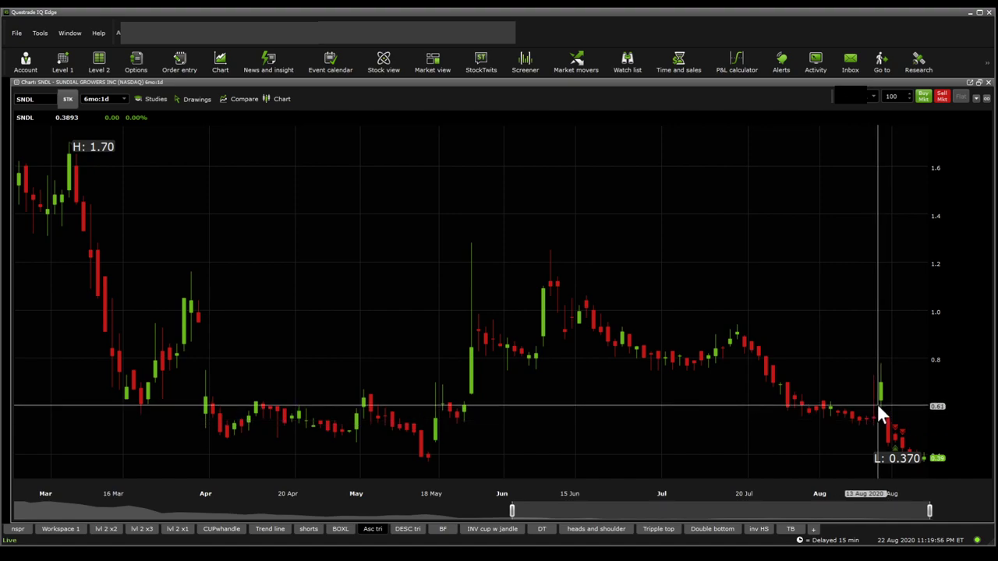
pyautogui.moveTo(835, 414)
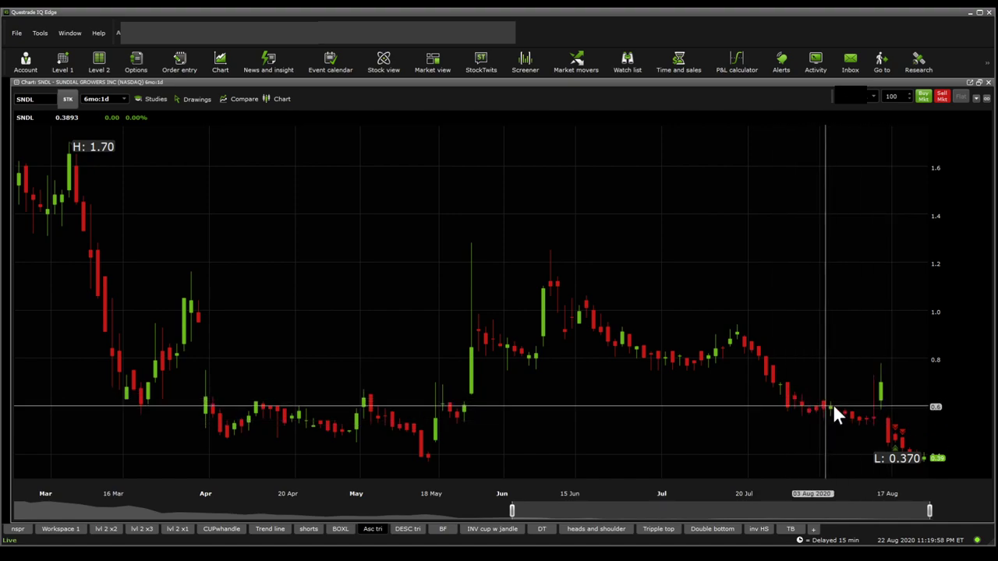
pyautogui.moveTo(716, 425)
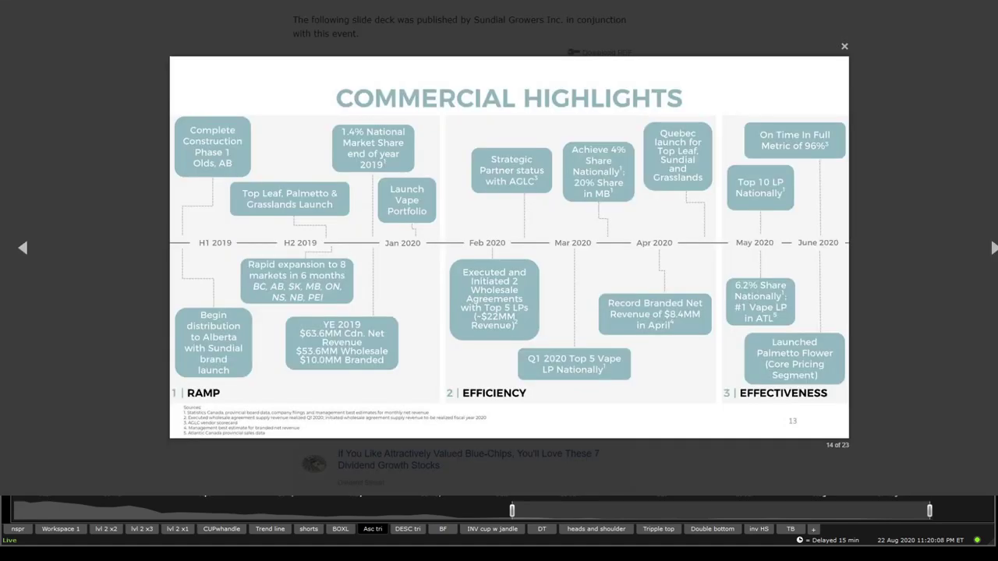
pyautogui.moveTo(822, 236)
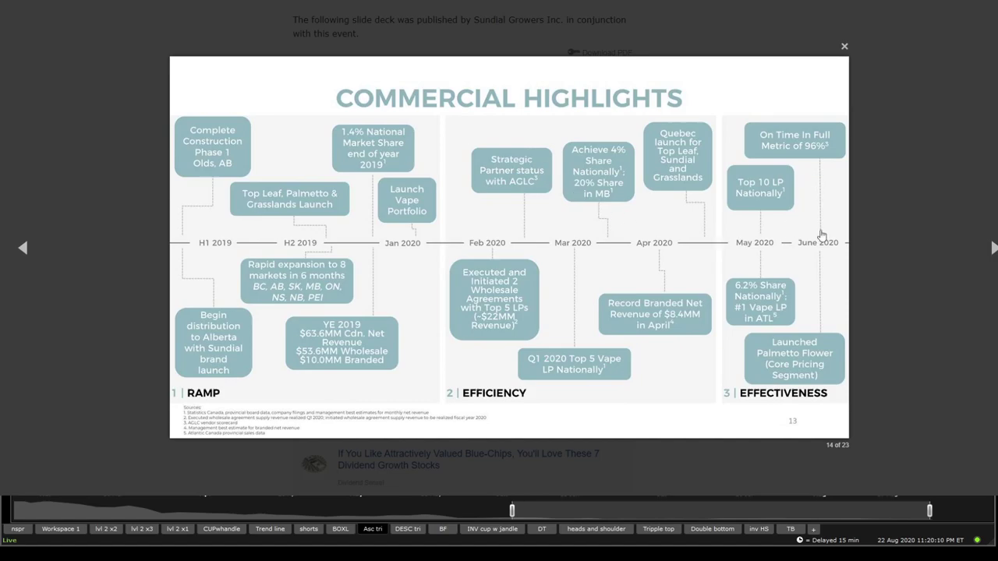
pyautogui.moveTo(947, 237)
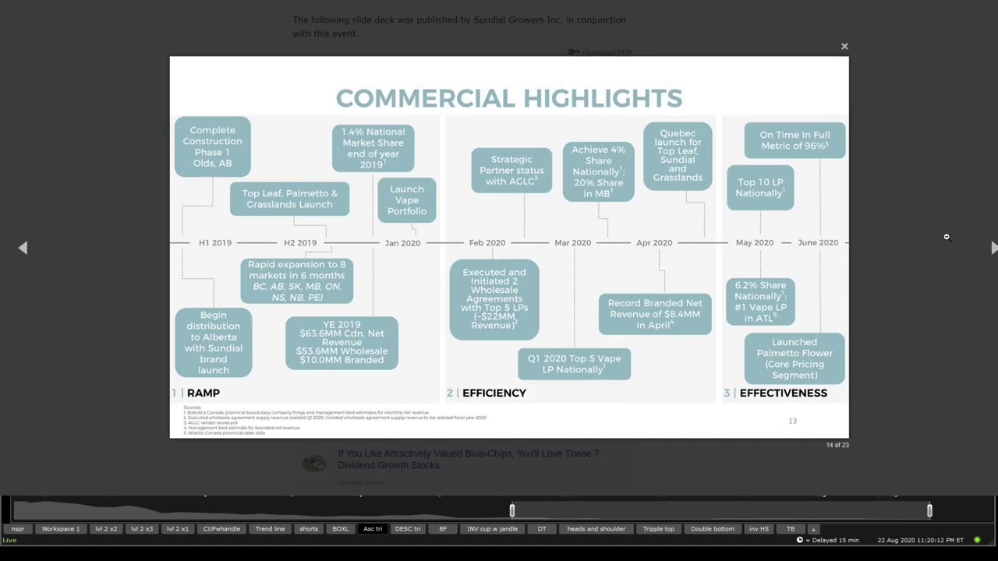
pyautogui.moveTo(834, 286)
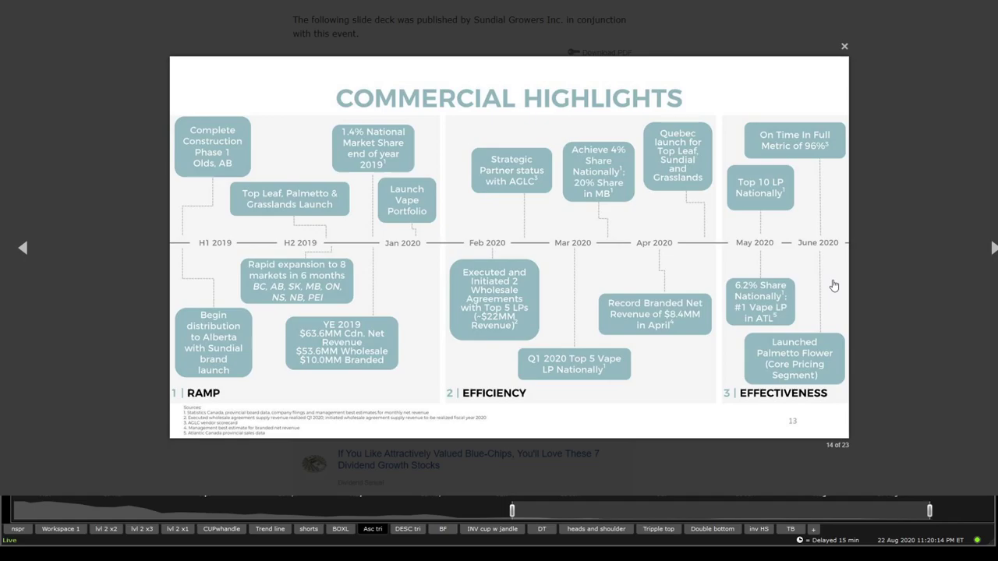
pyautogui.moveTo(962, 250)
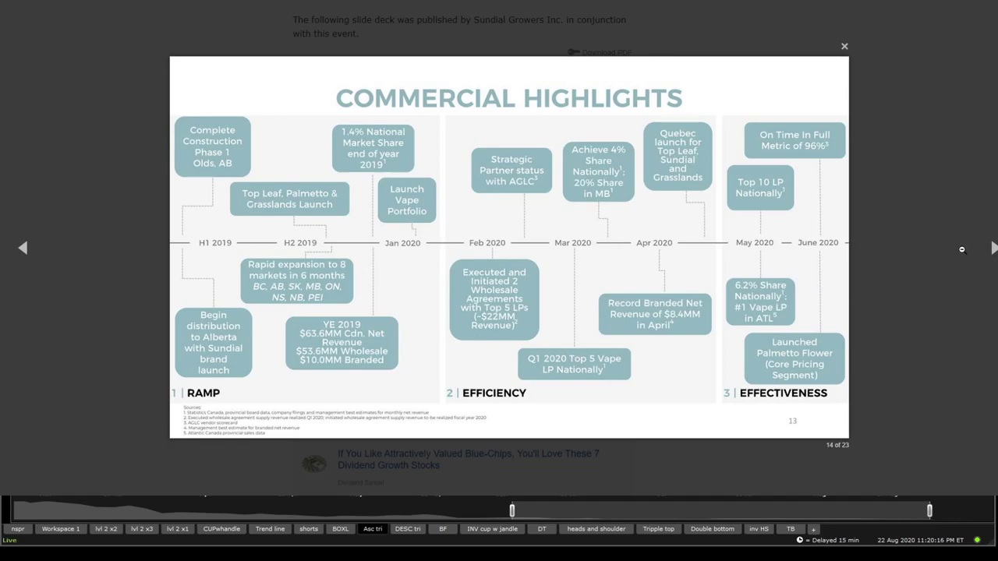
# Advance four slides through Sundial's investor presentation, then move over to Fintel
pyautogui.click(993, 247)
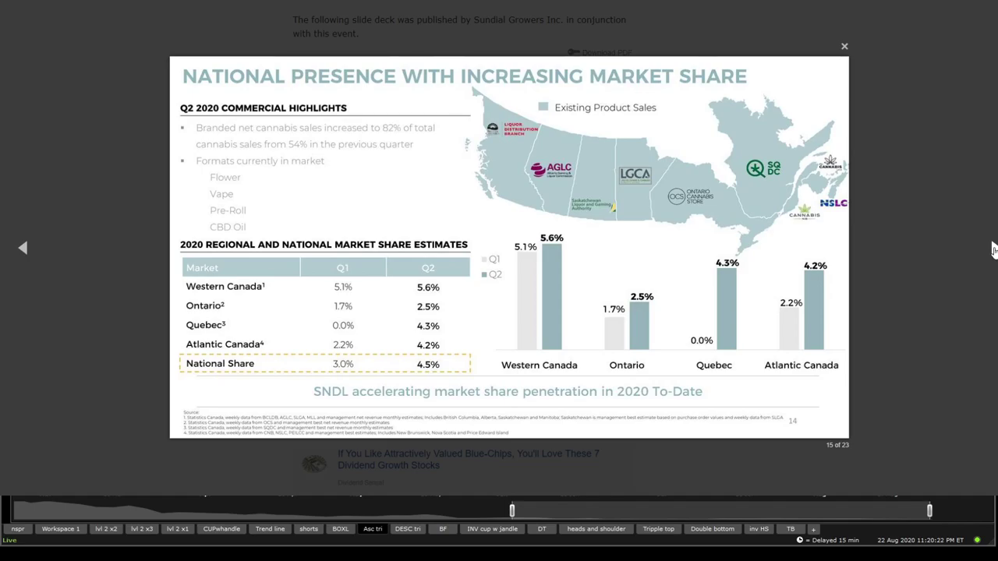
pyautogui.click(993, 247)
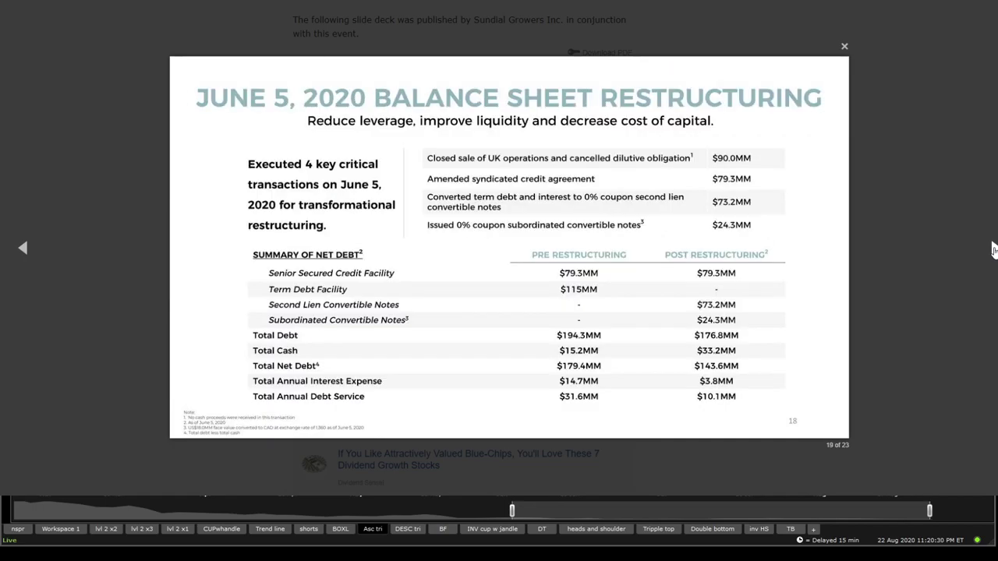
pyautogui.click(991, 247)
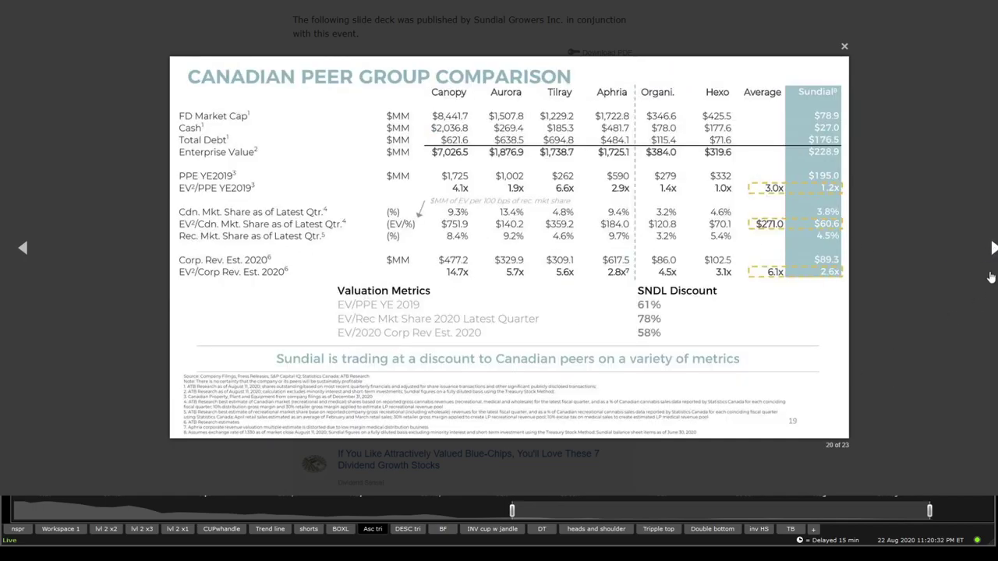
pyautogui.click(992, 247)
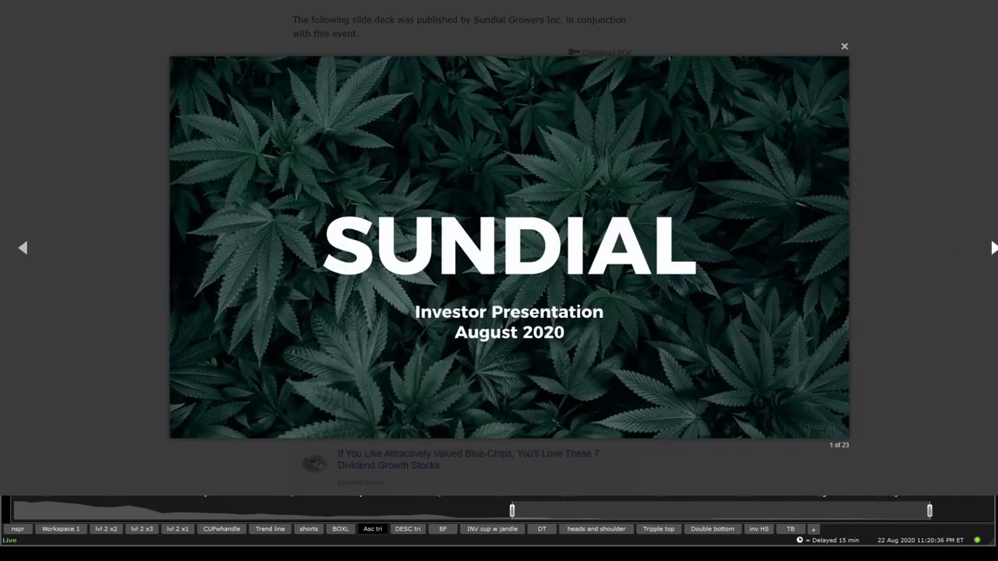
pyautogui.click(844, 46)
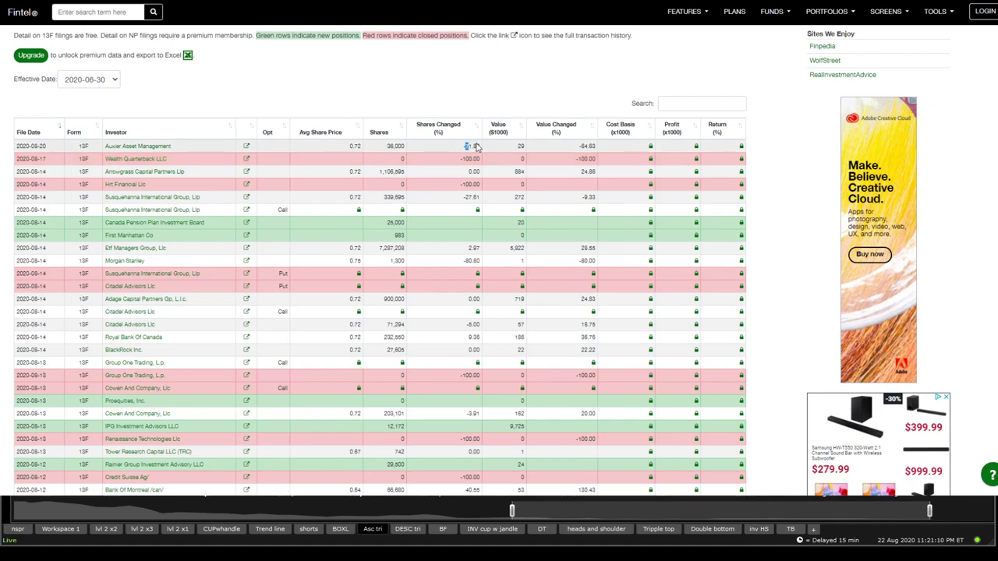
# Show Fintel's SNDL 13F holdings for effective date 2020-06-30, with new and closed positions
pyautogui.doubleClick(470, 158)
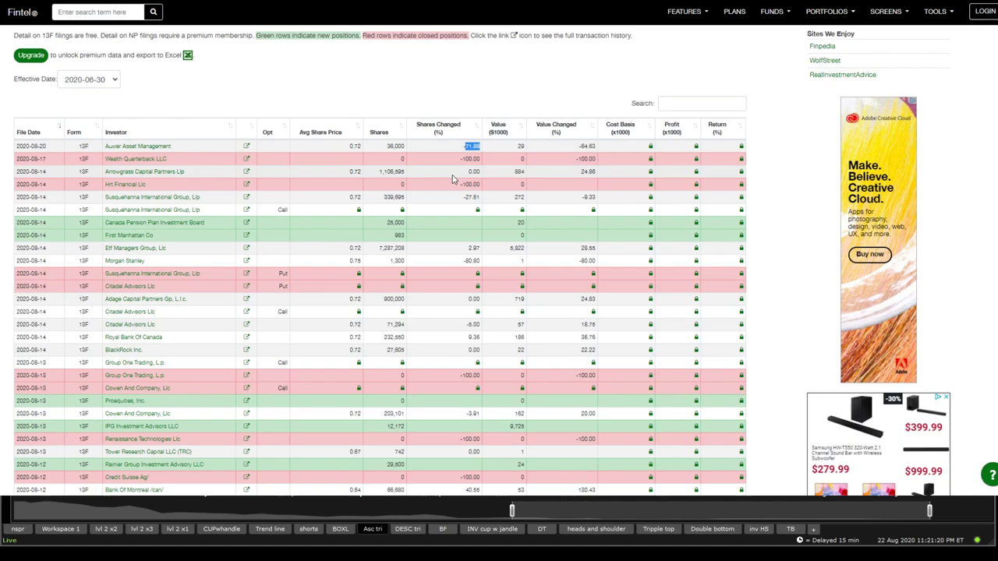
pyautogui.moveTo(885, 91)
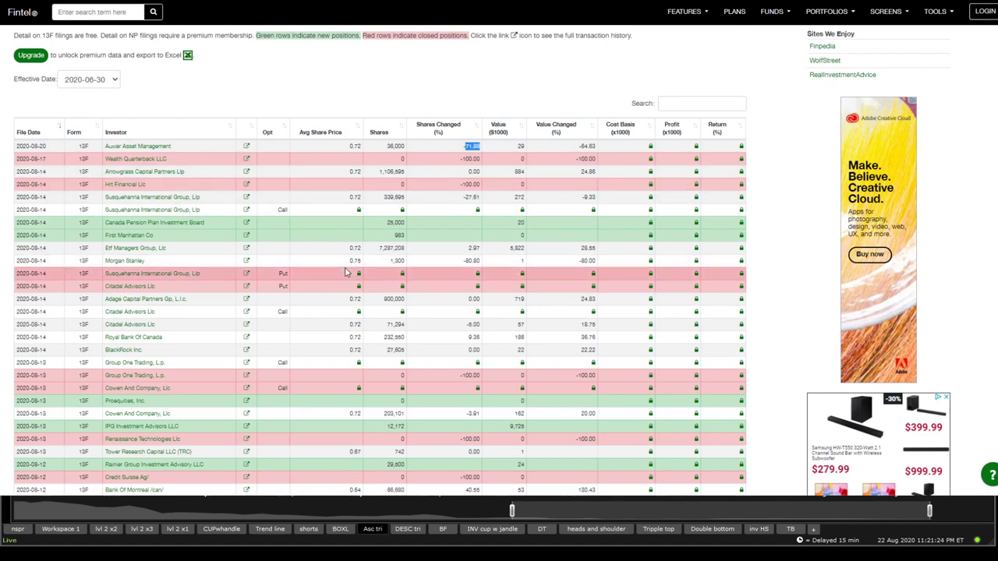
pyautogui.moveTo(486, 272)
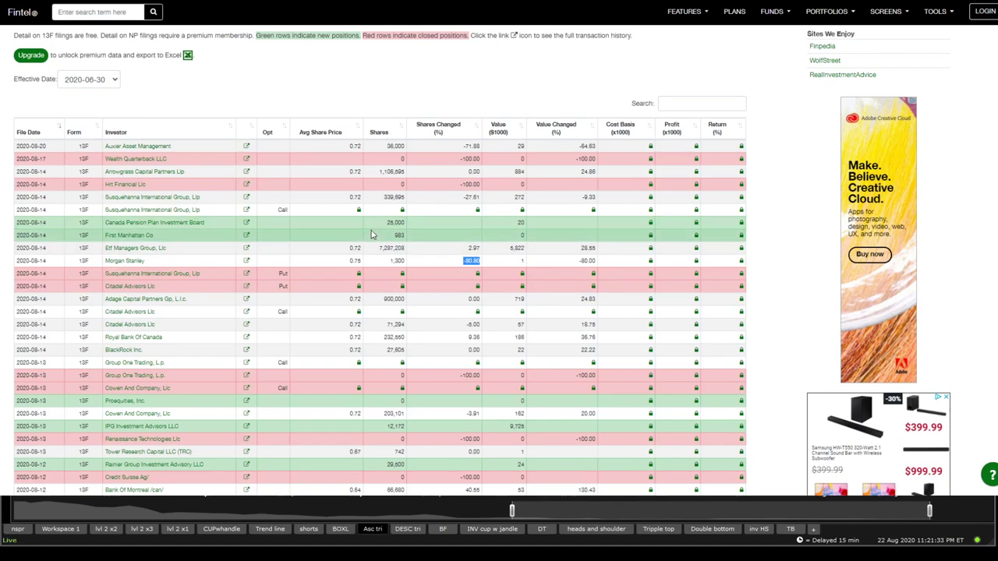
pyautogui.moveTo(382, 224)
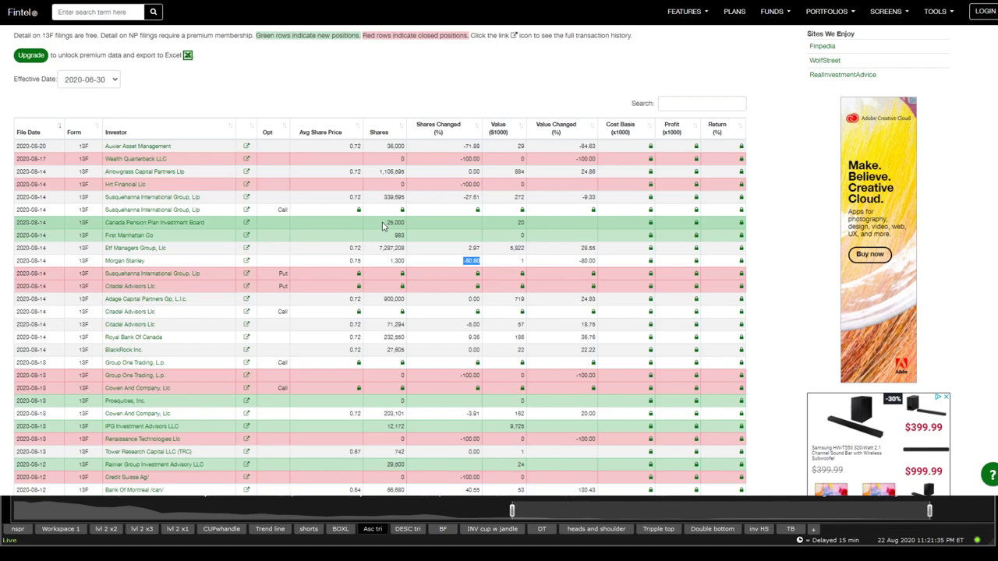
pyautogui.moveTo(398, 351)
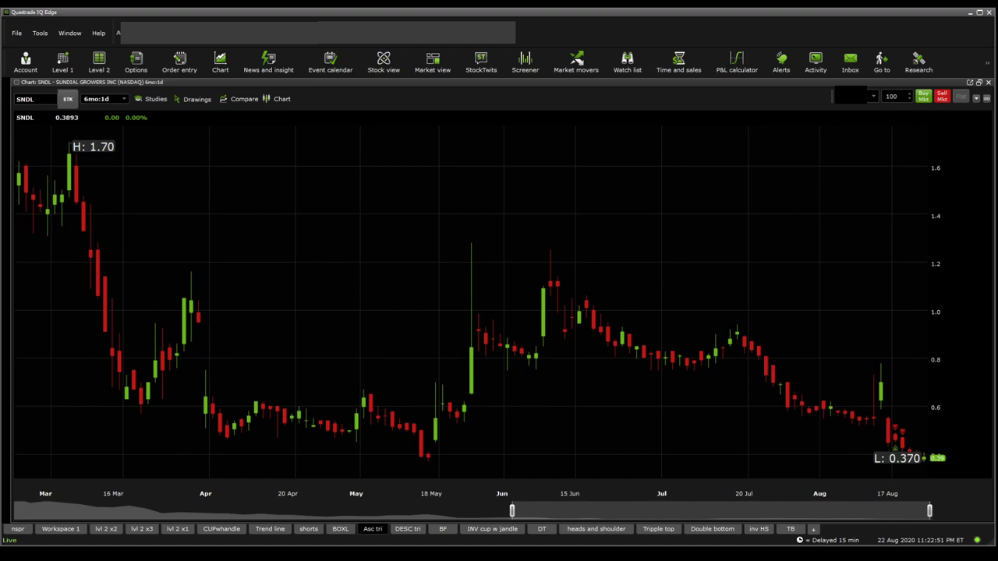
pyautogui.moveTo(843, 436)
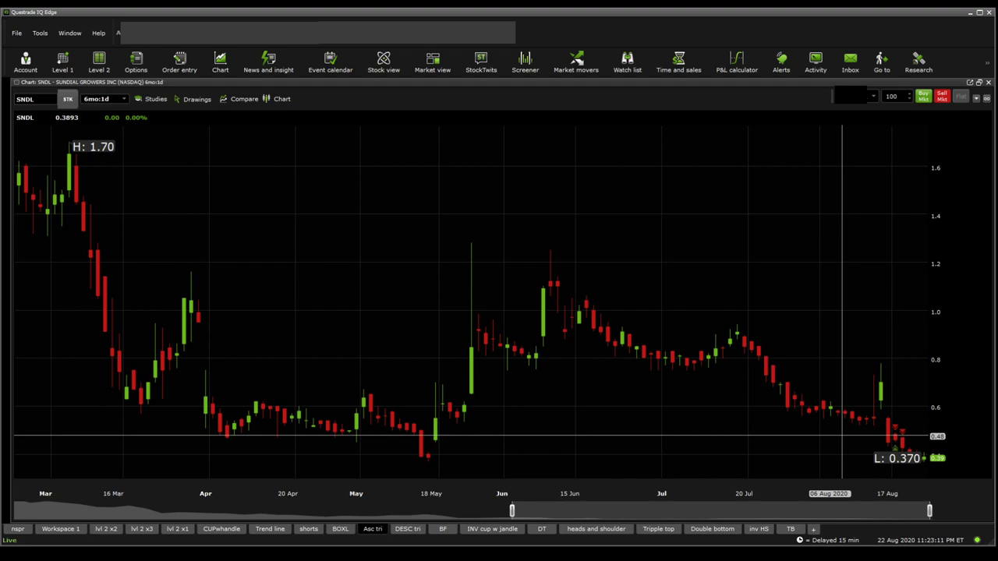
pyautogui.moveTo(318, 384)
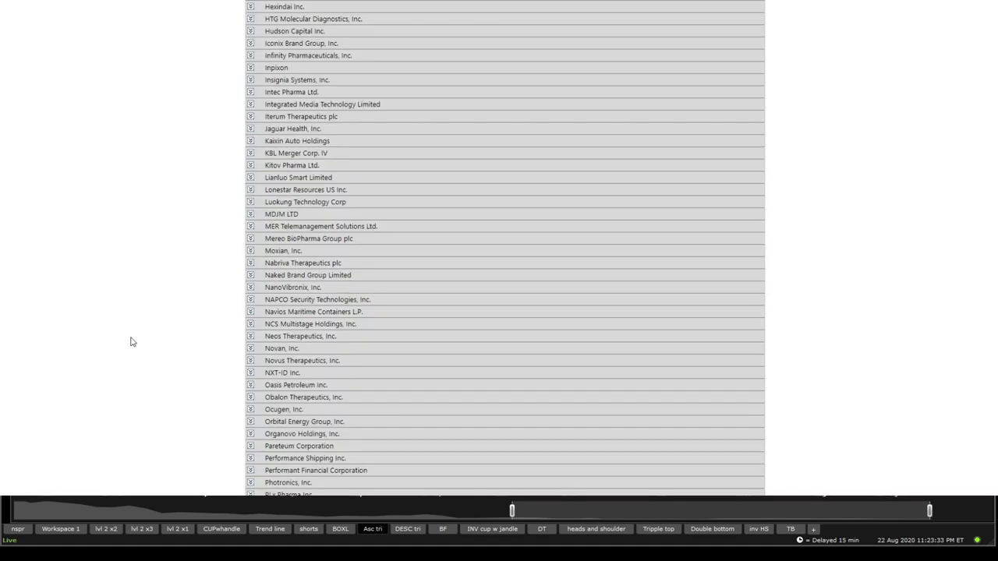
# Scroll to Sundial Growers' SNDL Bid Price entry and select its 5/12/2020 date
pyautogui.scroll(-3)
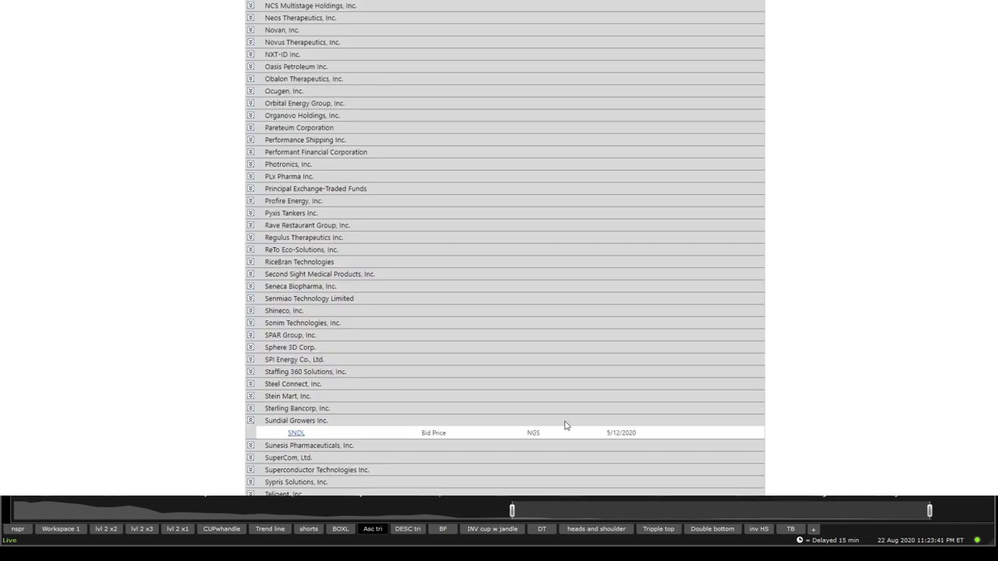
pyautogui.doubleClick(621, 433)
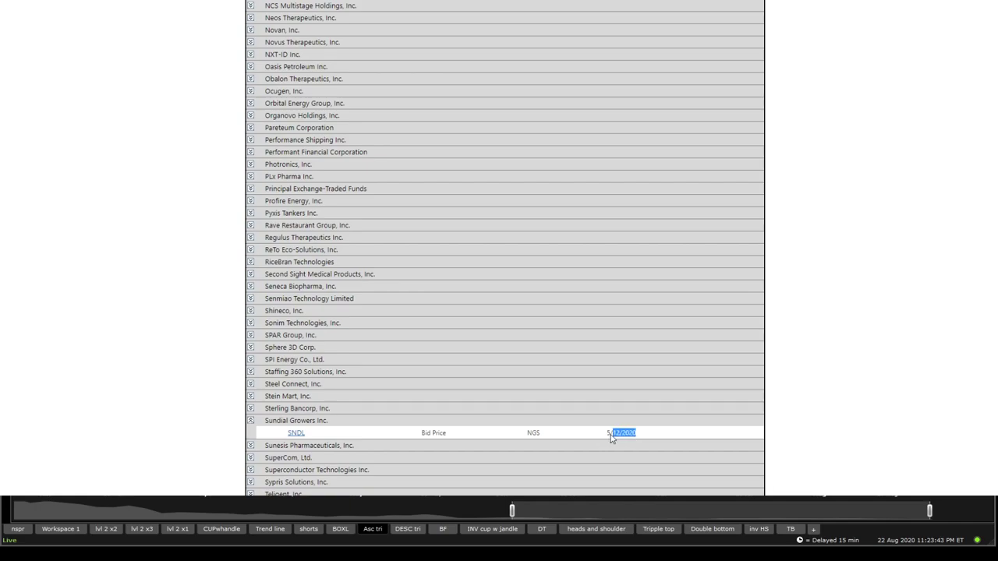
pyautogui.click(621, 433)
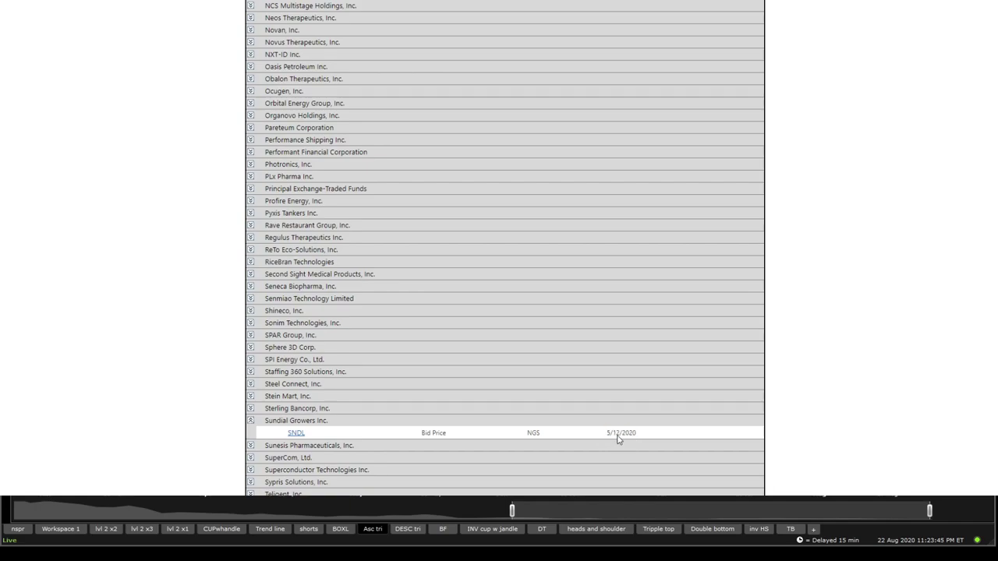
pyautogui.doubleClick(615, 433)
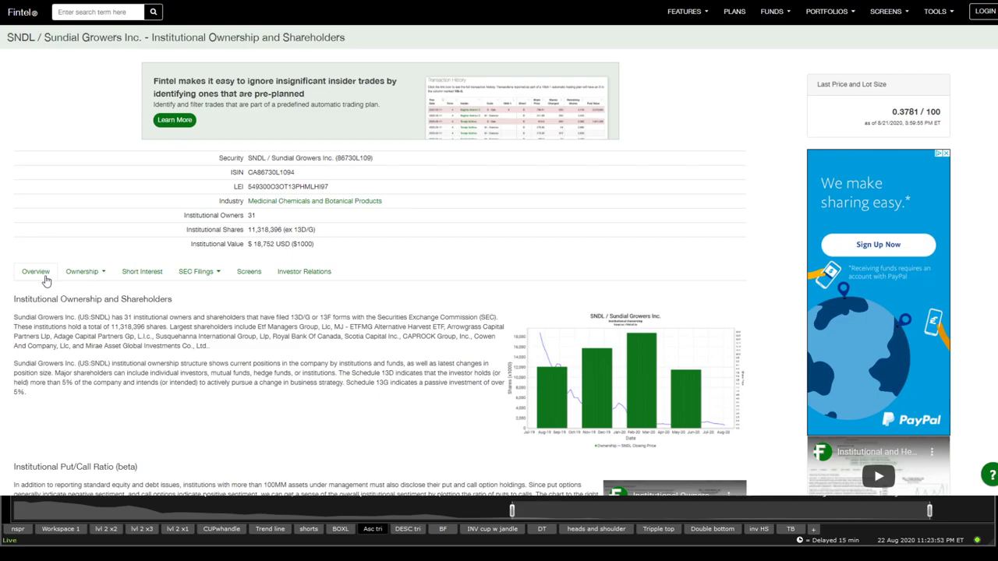
# Open Fintel's SNDL Overview and scroll through its SEC filings and news feed
pyautogui.click(35, 271)
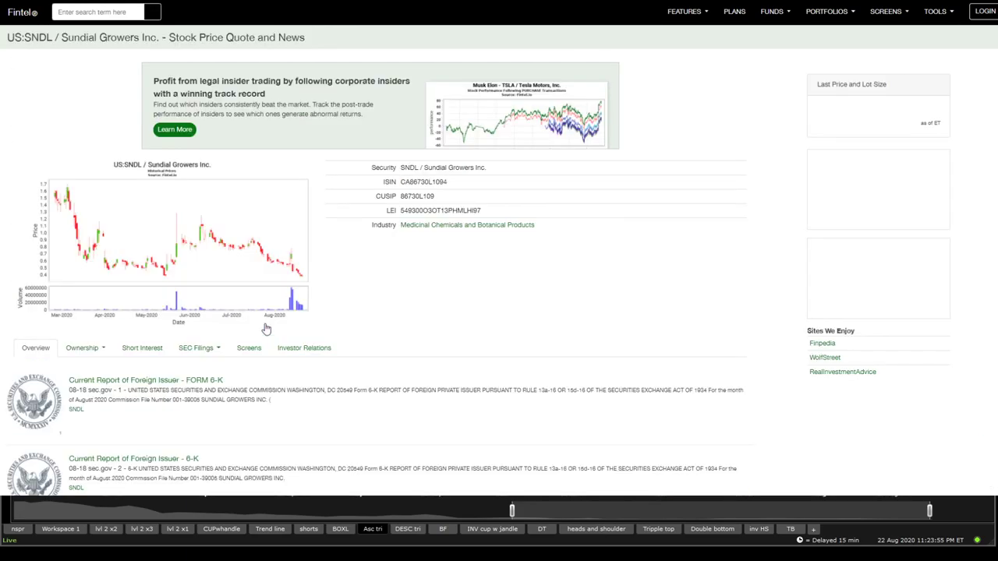
pyautogui.scroll(-3)
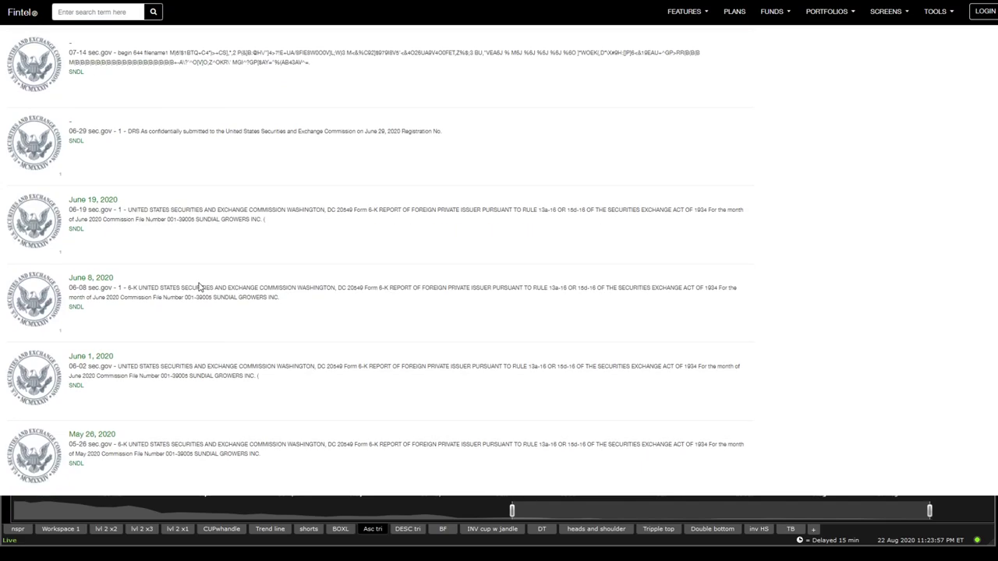
pyautogui.scroll(-3)
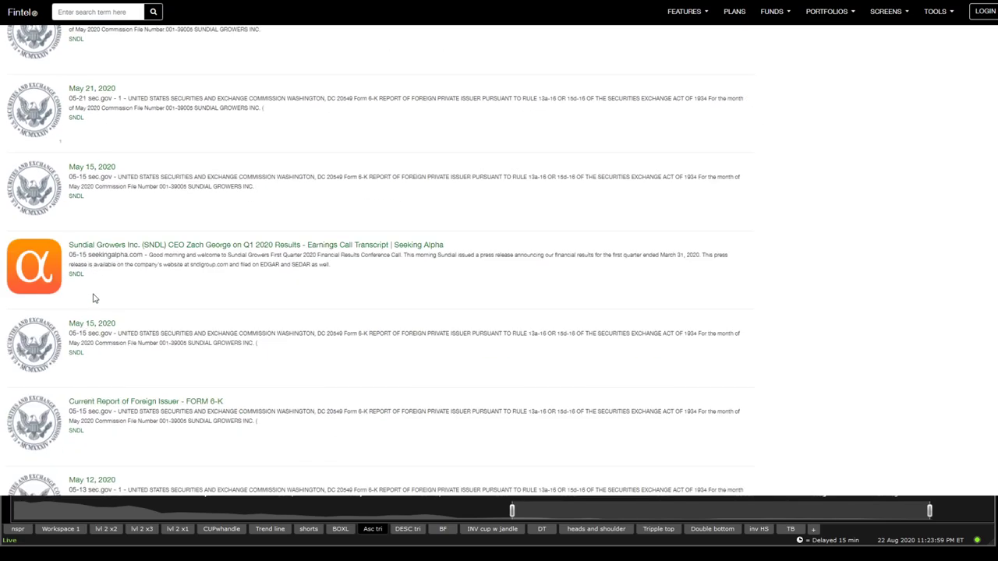
pyautogui.scroll(-3)
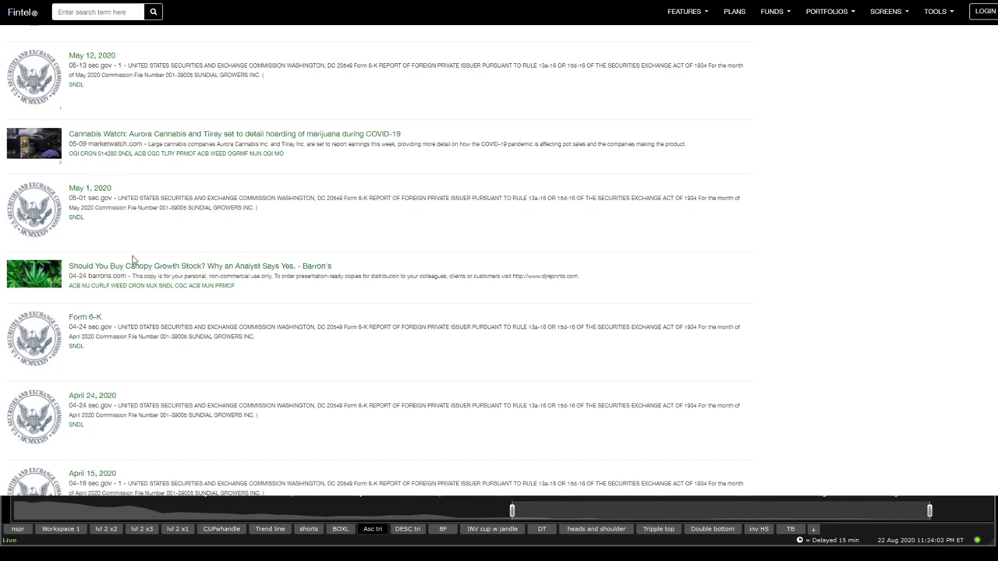
pyautogui.scroll(3)
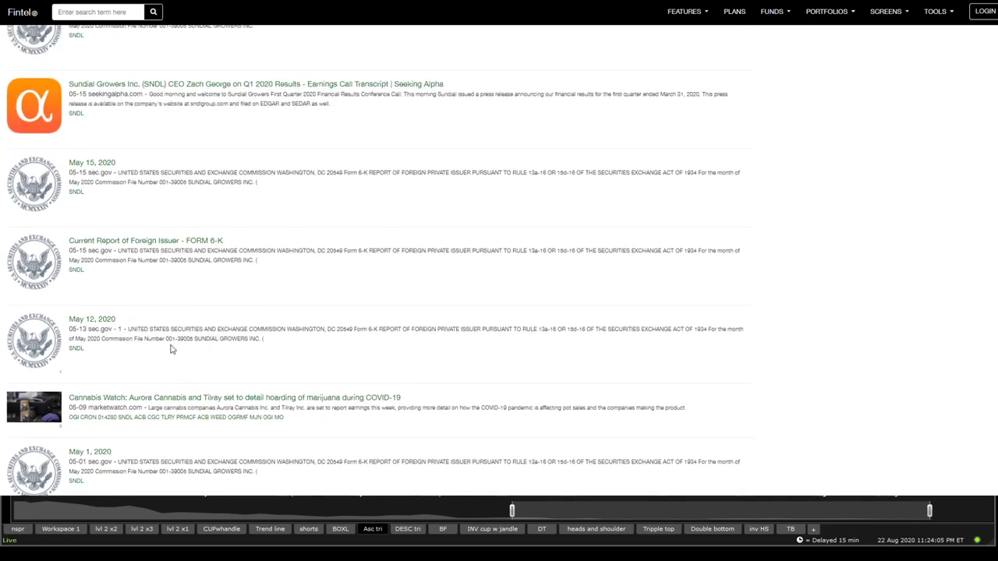
pyautogui.scroll(3)
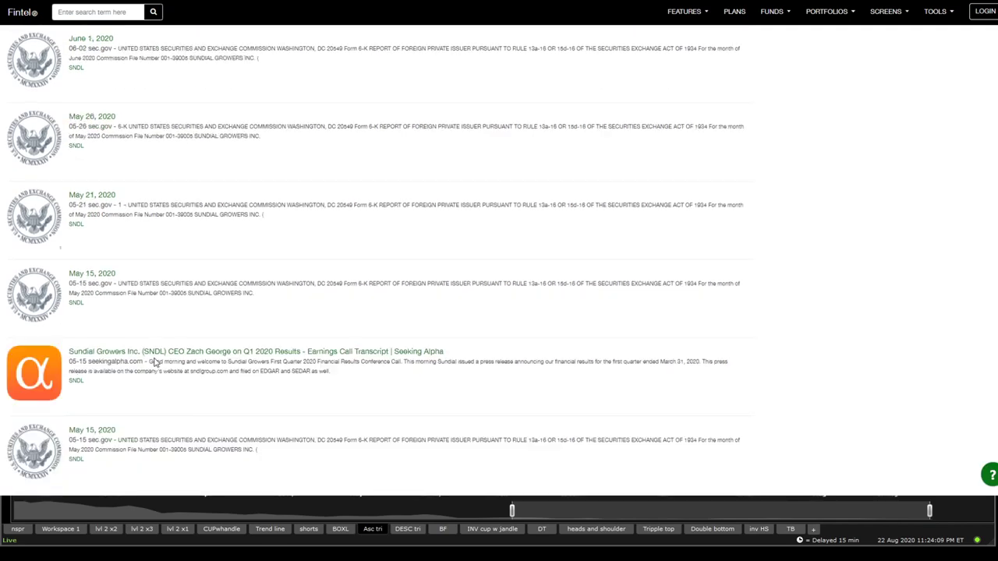
pyautogui.scroll(-3)
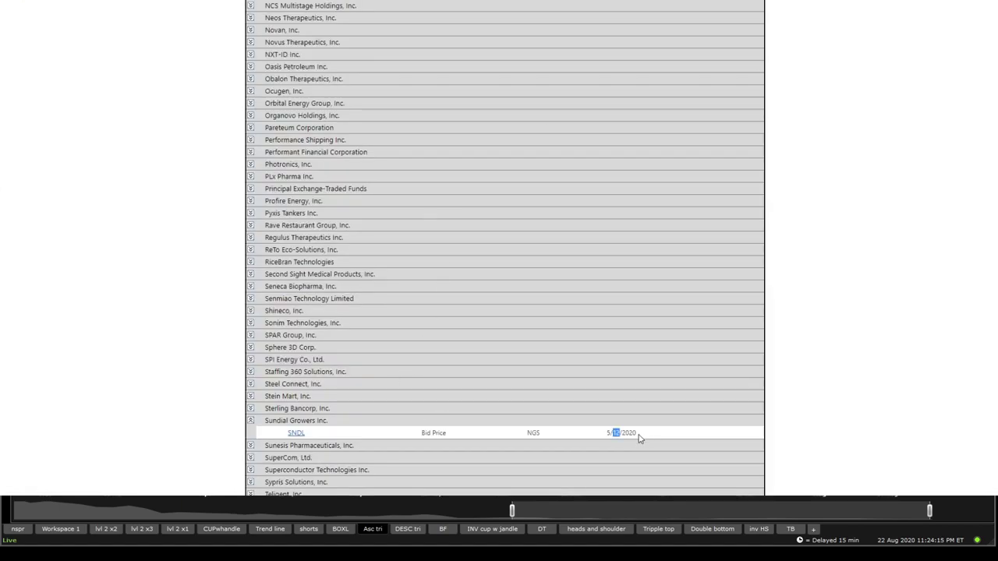
# Read Sundial's May 12, 2020 6-K on senior lender discussions, then scroll the feed
pyautogui.click(297, 433)
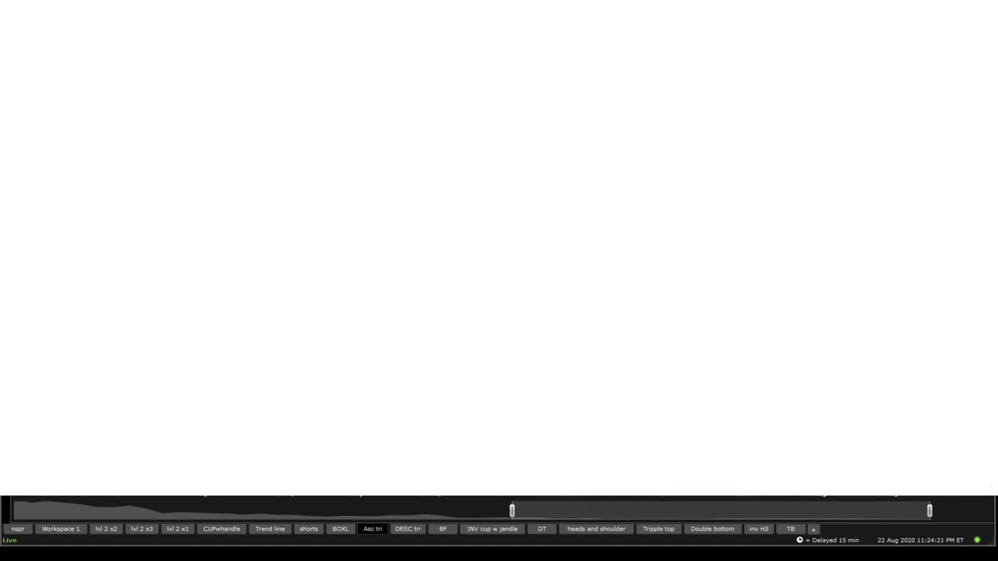
pyautogui.moveTo(302, 140)
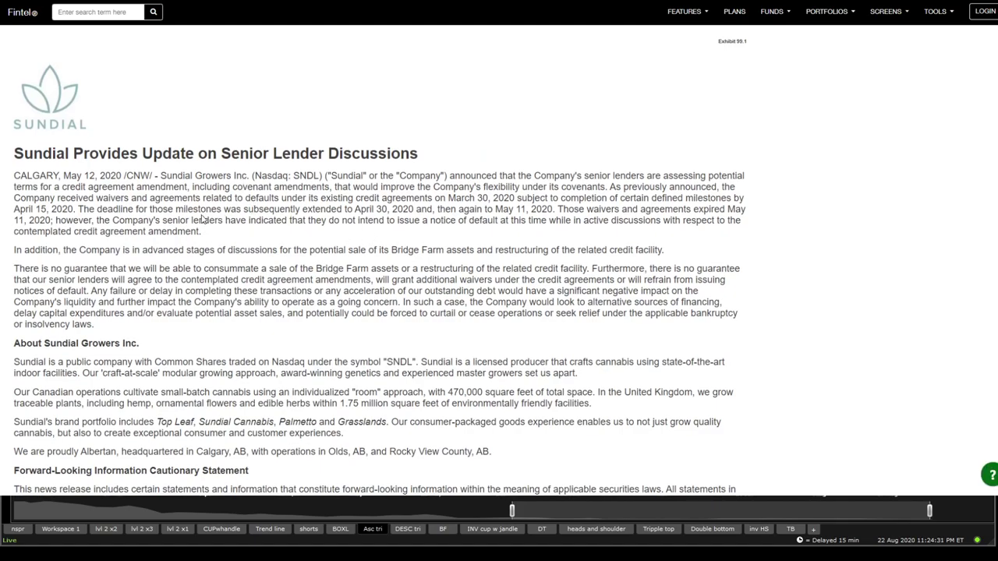
pyautogui.scroll(-3)
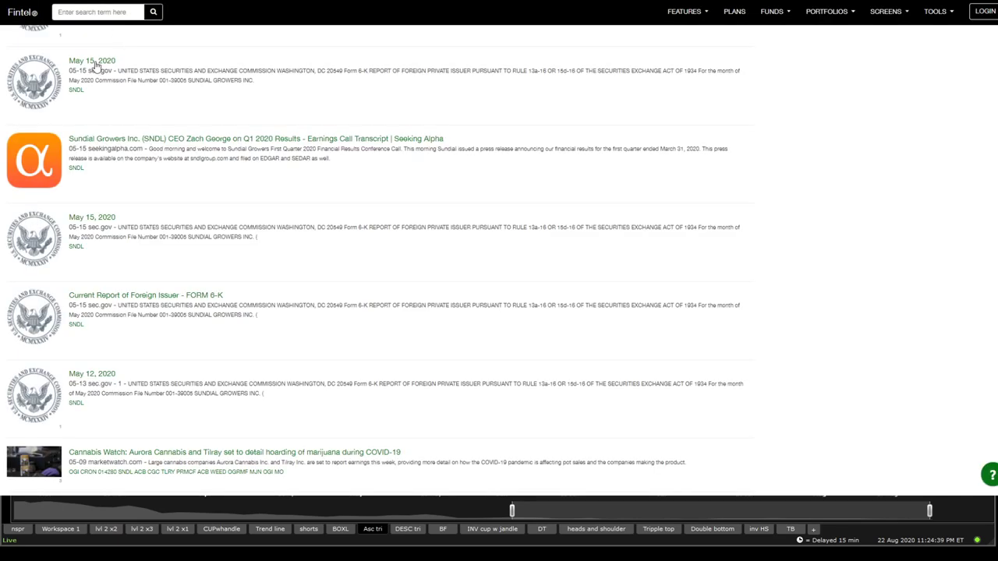
# Scroll through May 2020 filings to Sundial's May 26, 2020 6-K material change report
pyautogui.scroll(3)
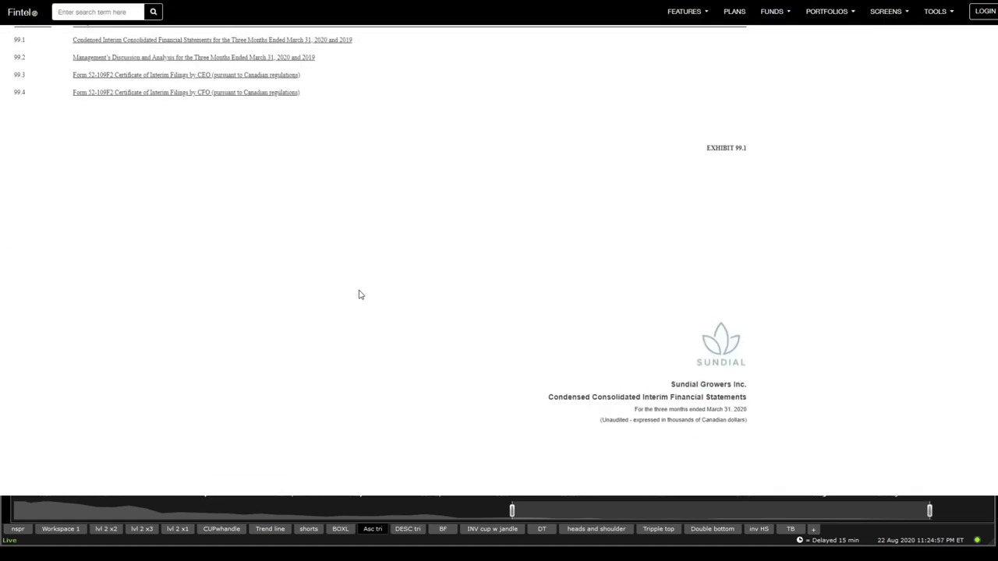
pyautogui.scroll(-3)
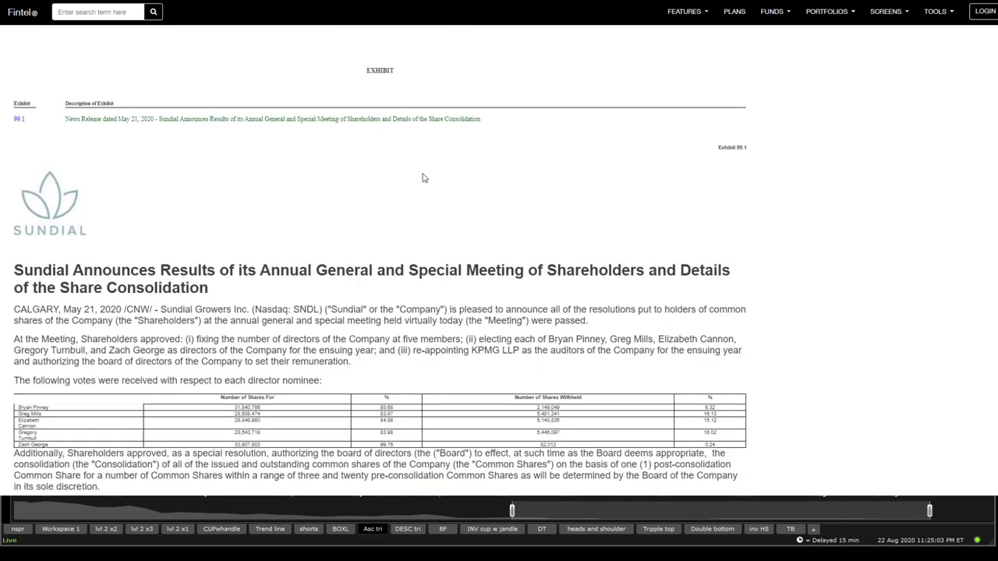
pyautogui.scroll(-3)
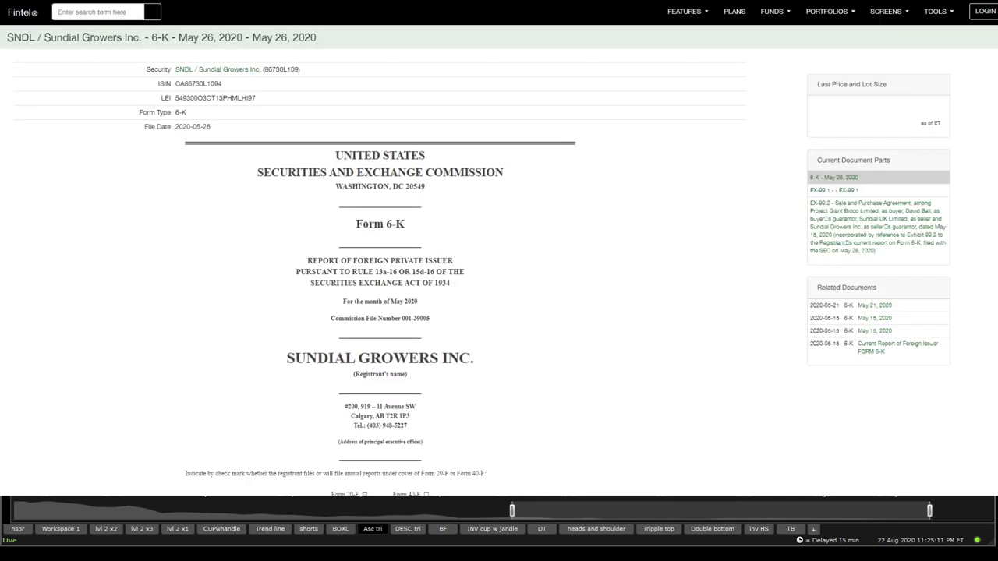
pyautogui.scroll(-3)
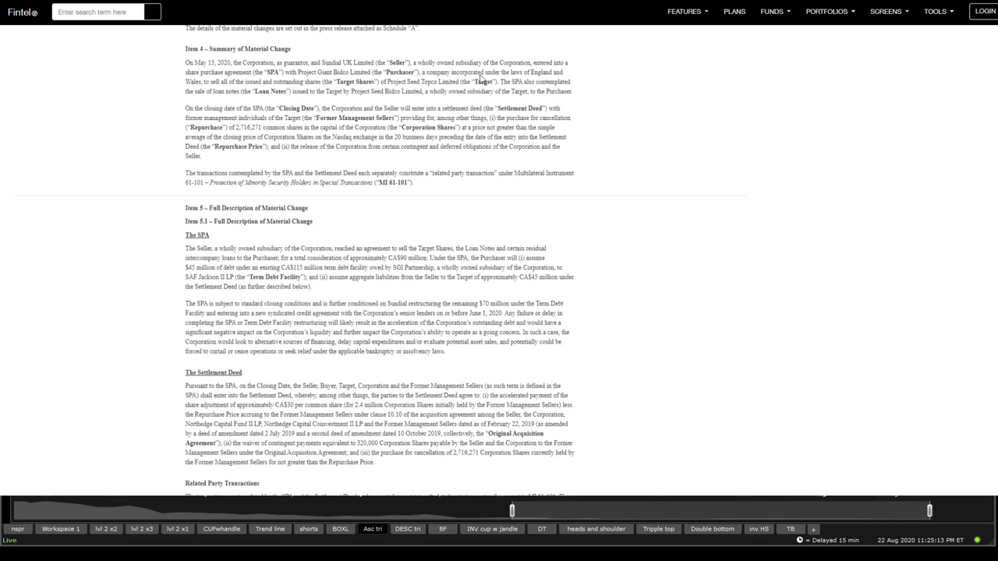